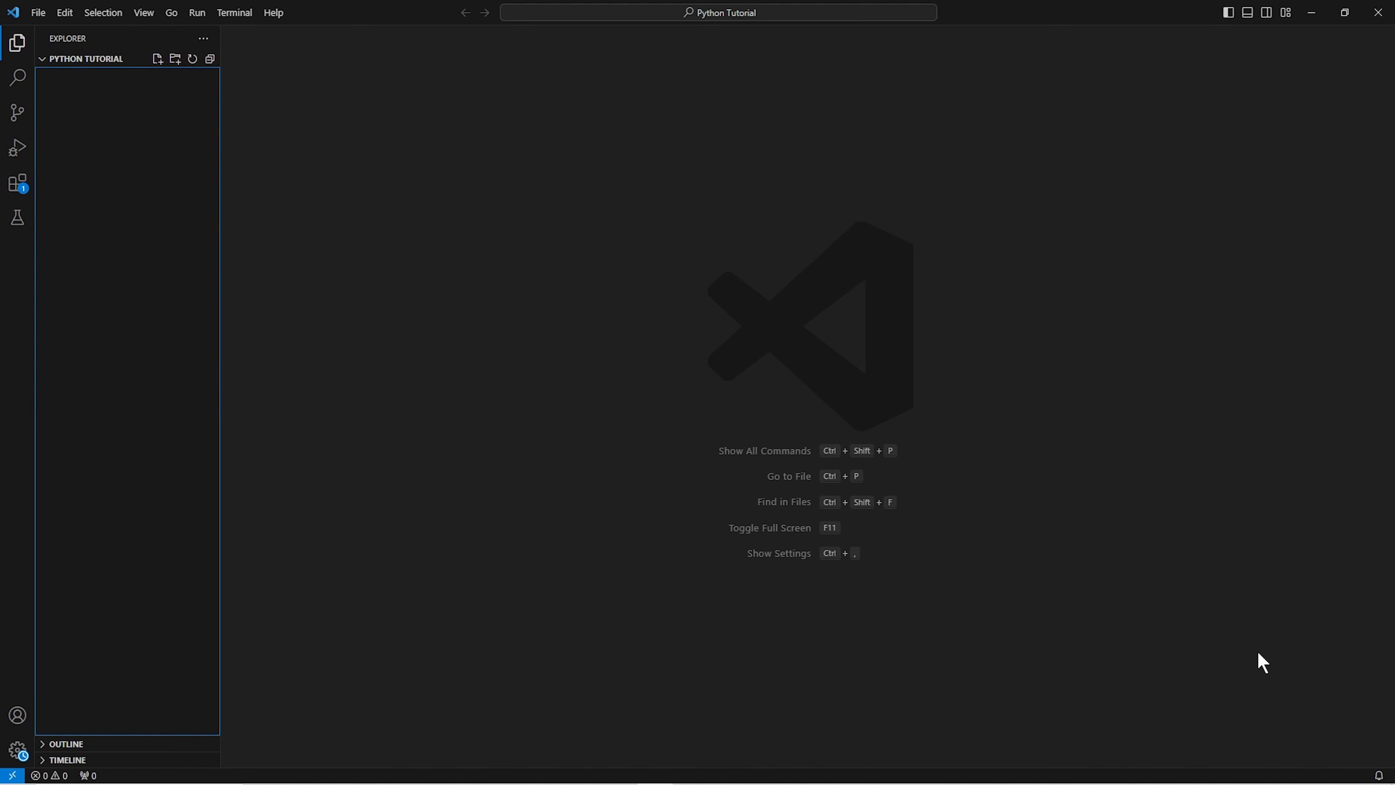
mouse_move(1194, 654)
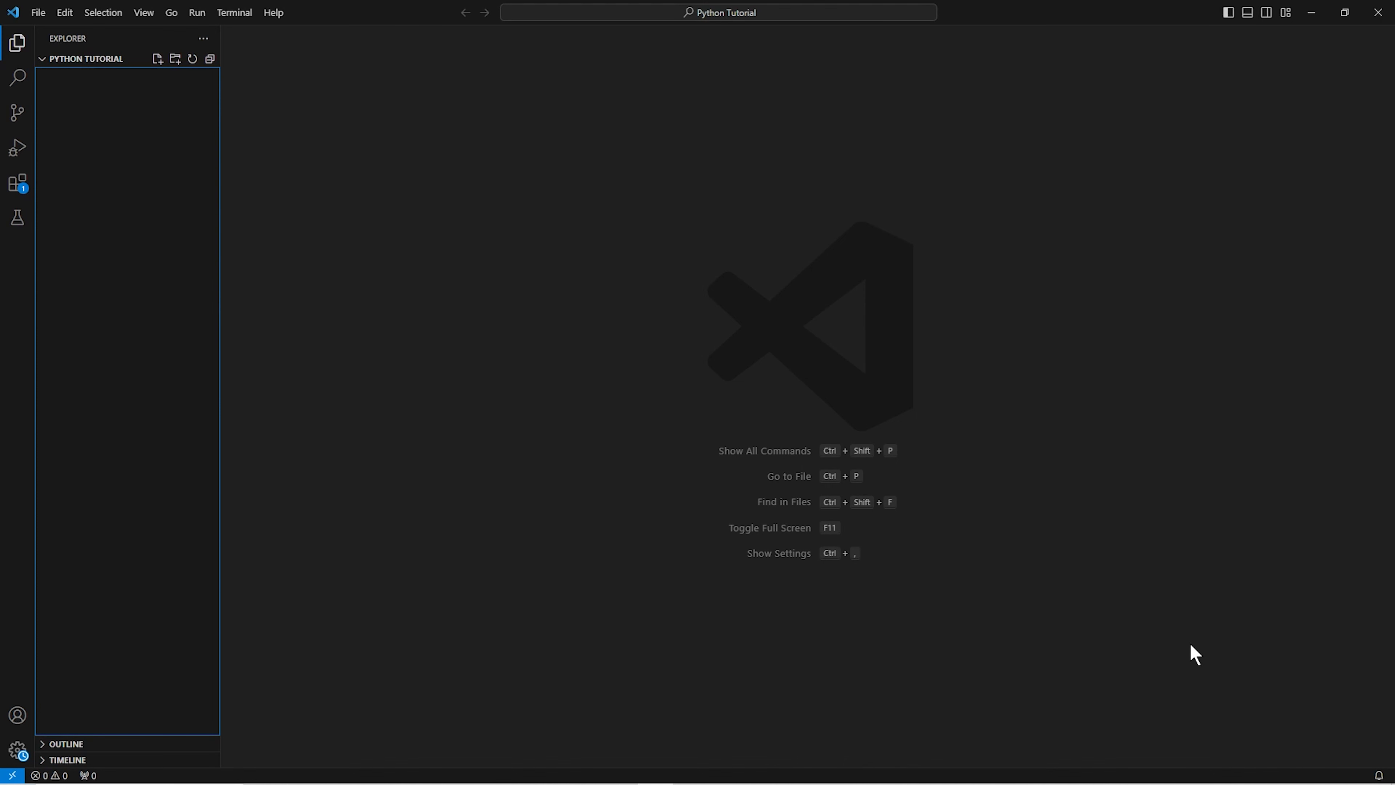
Create a new file named squre_root.py in the Python Tutorial folder
left_click(158, 58)
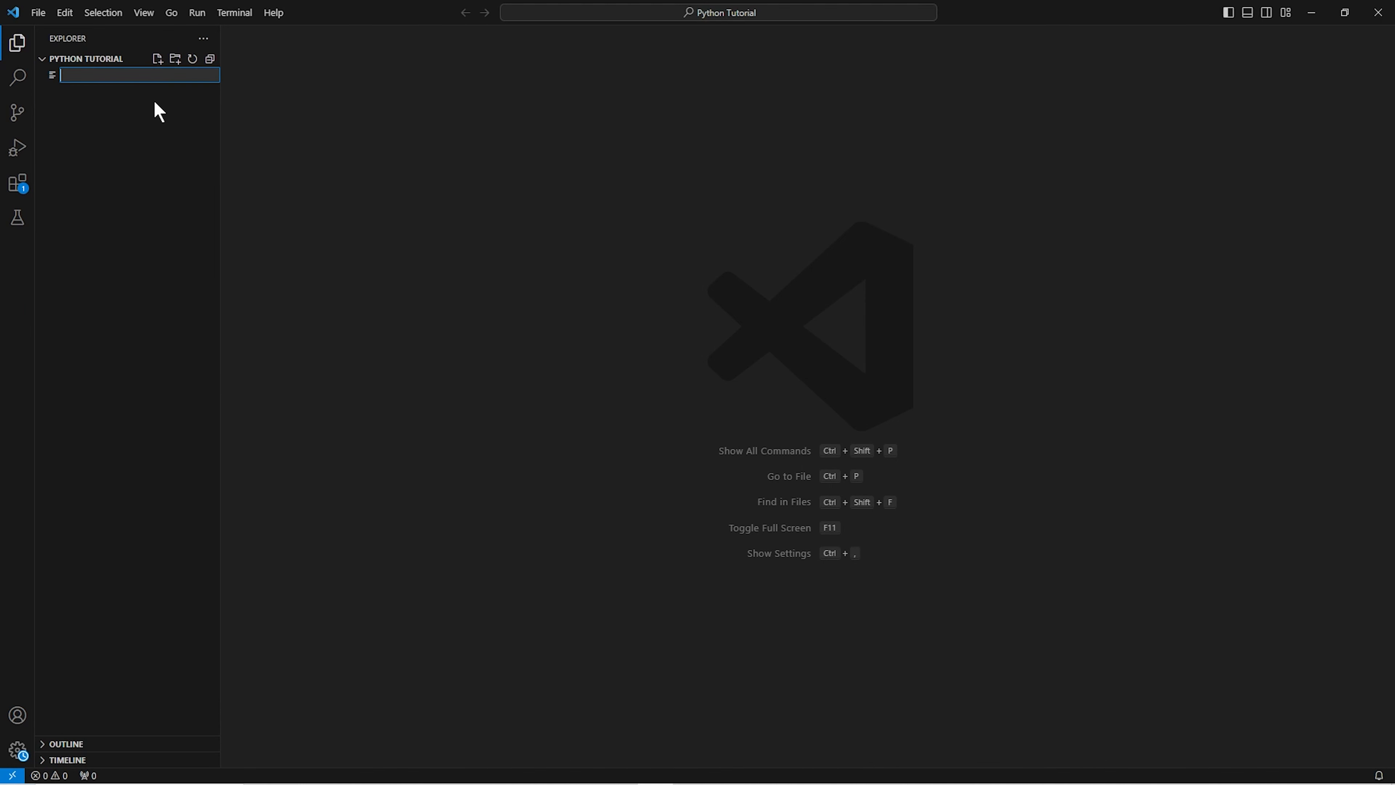
type("squre_root.py")
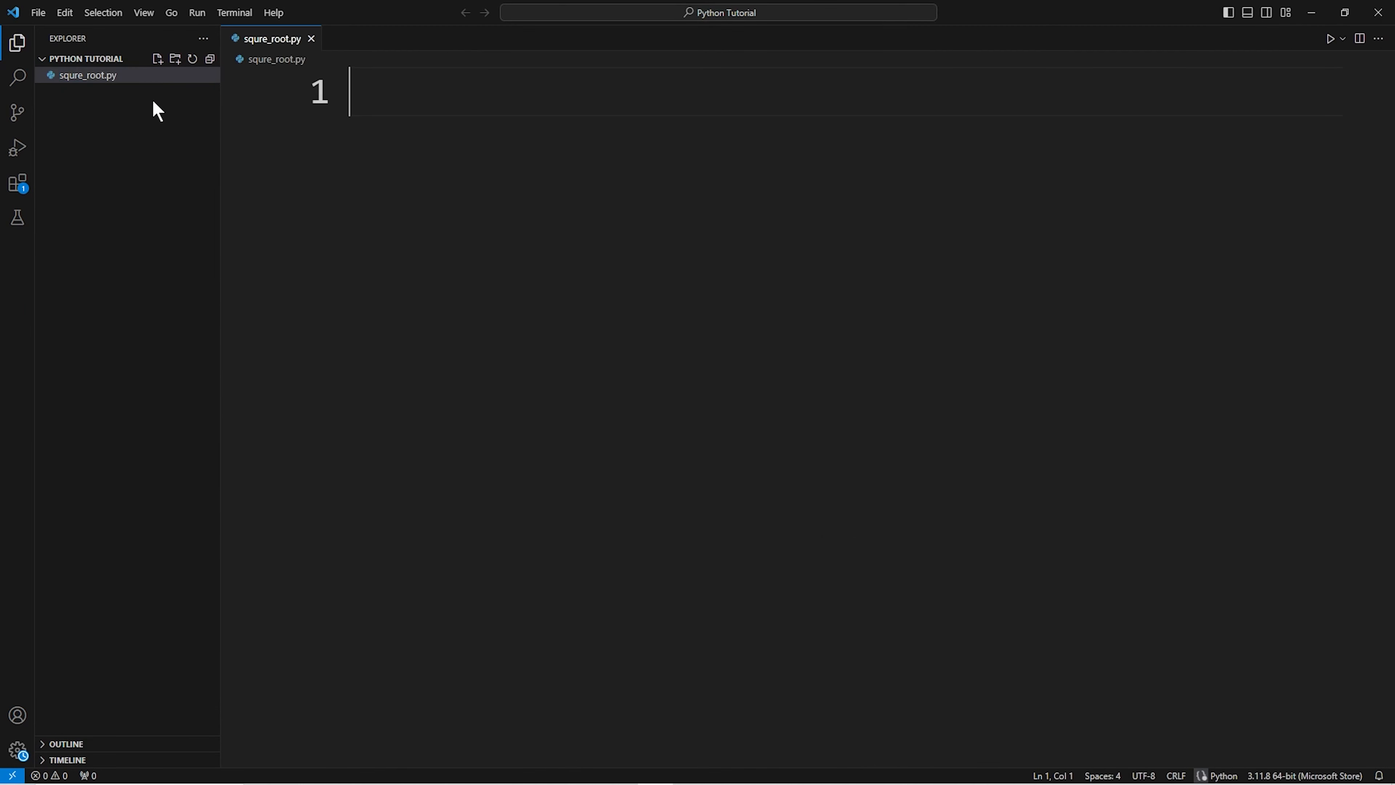
Add a square-root comment and num = int(input("Enter your number here:"))
type("#")
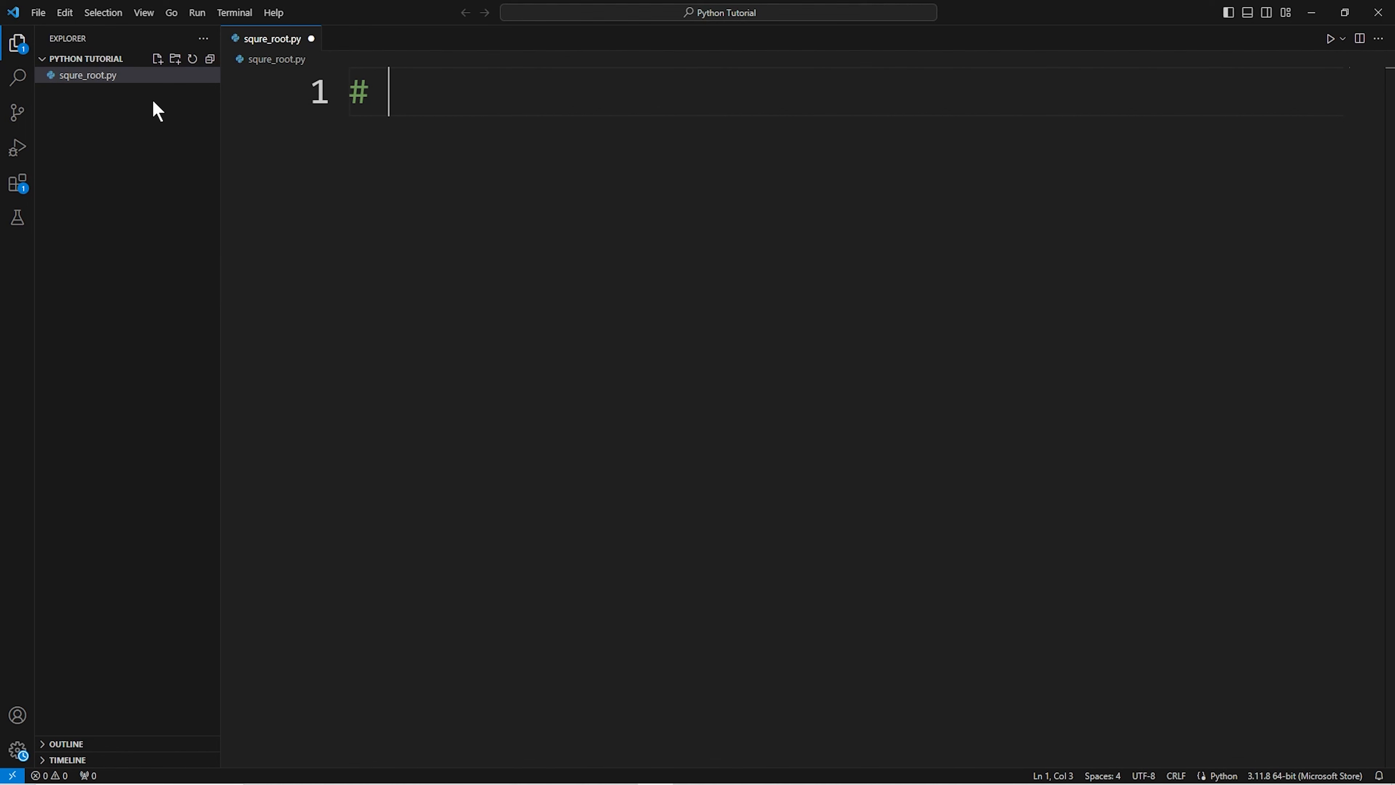
type("to find s")
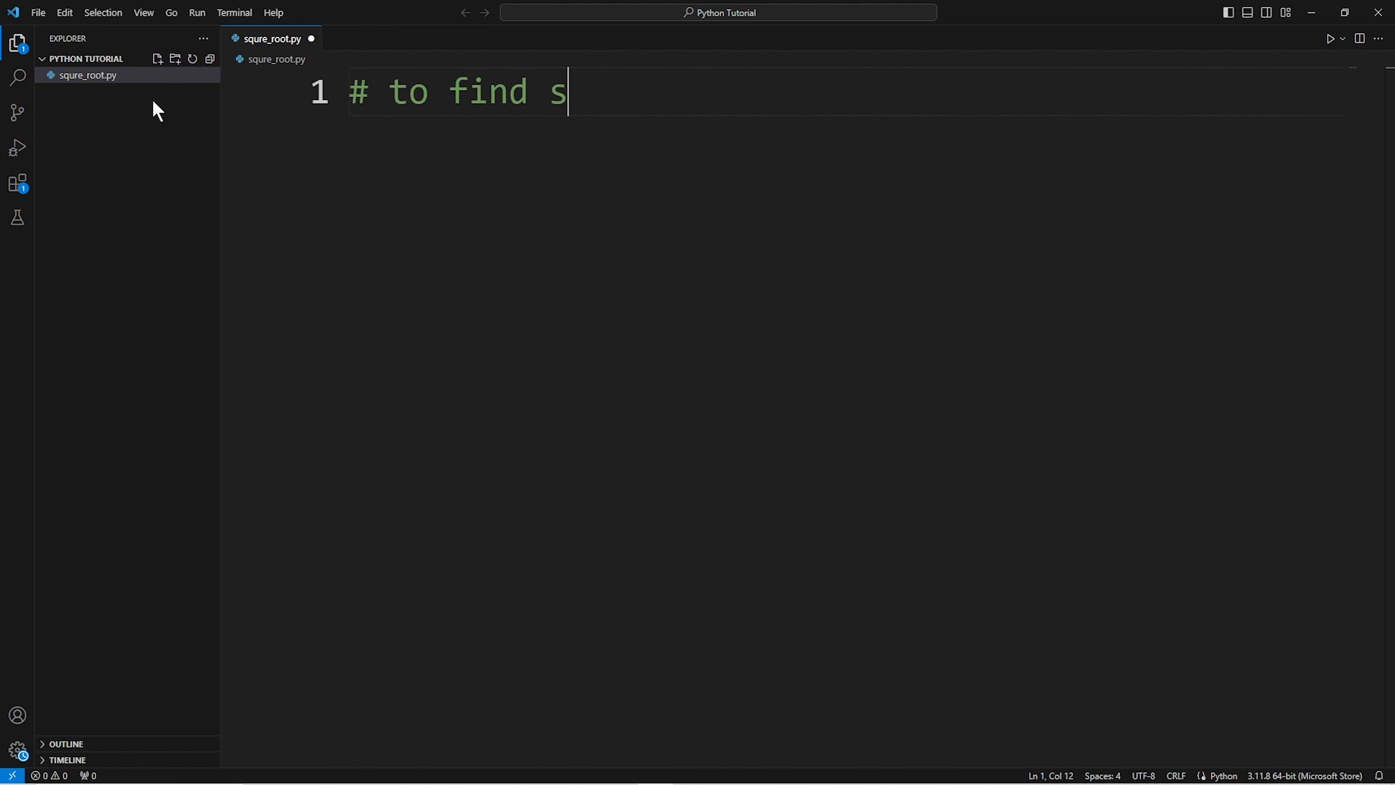
type("quare root")
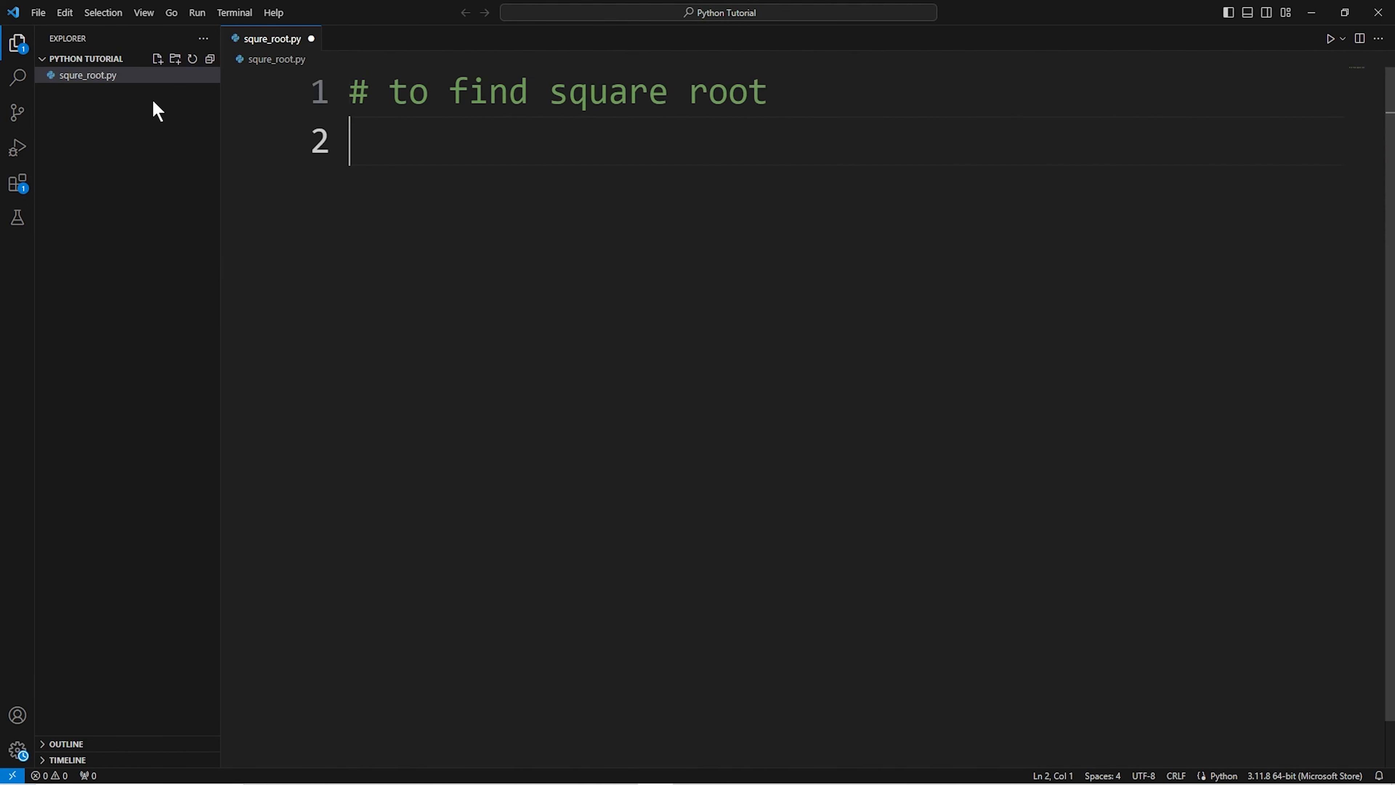
type("n")
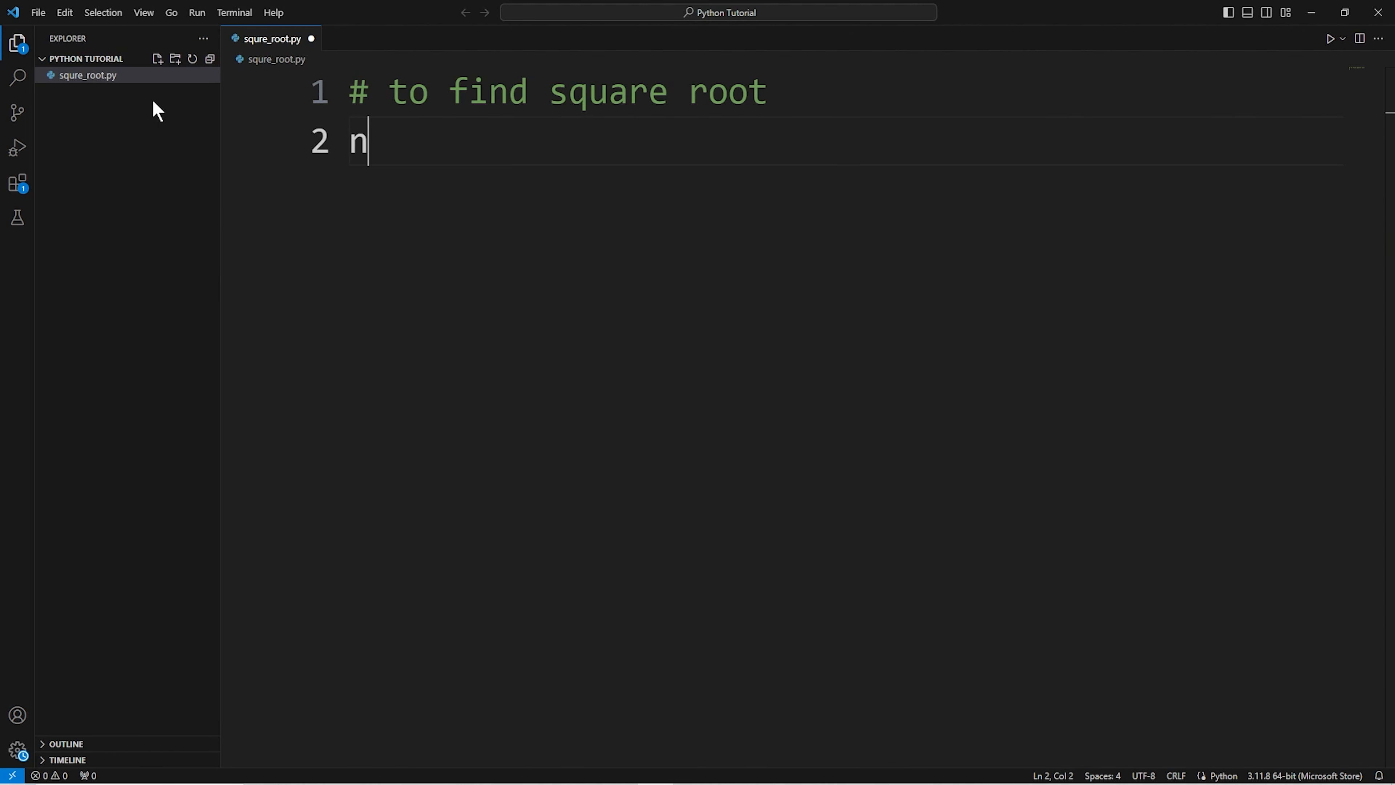
type("um =")
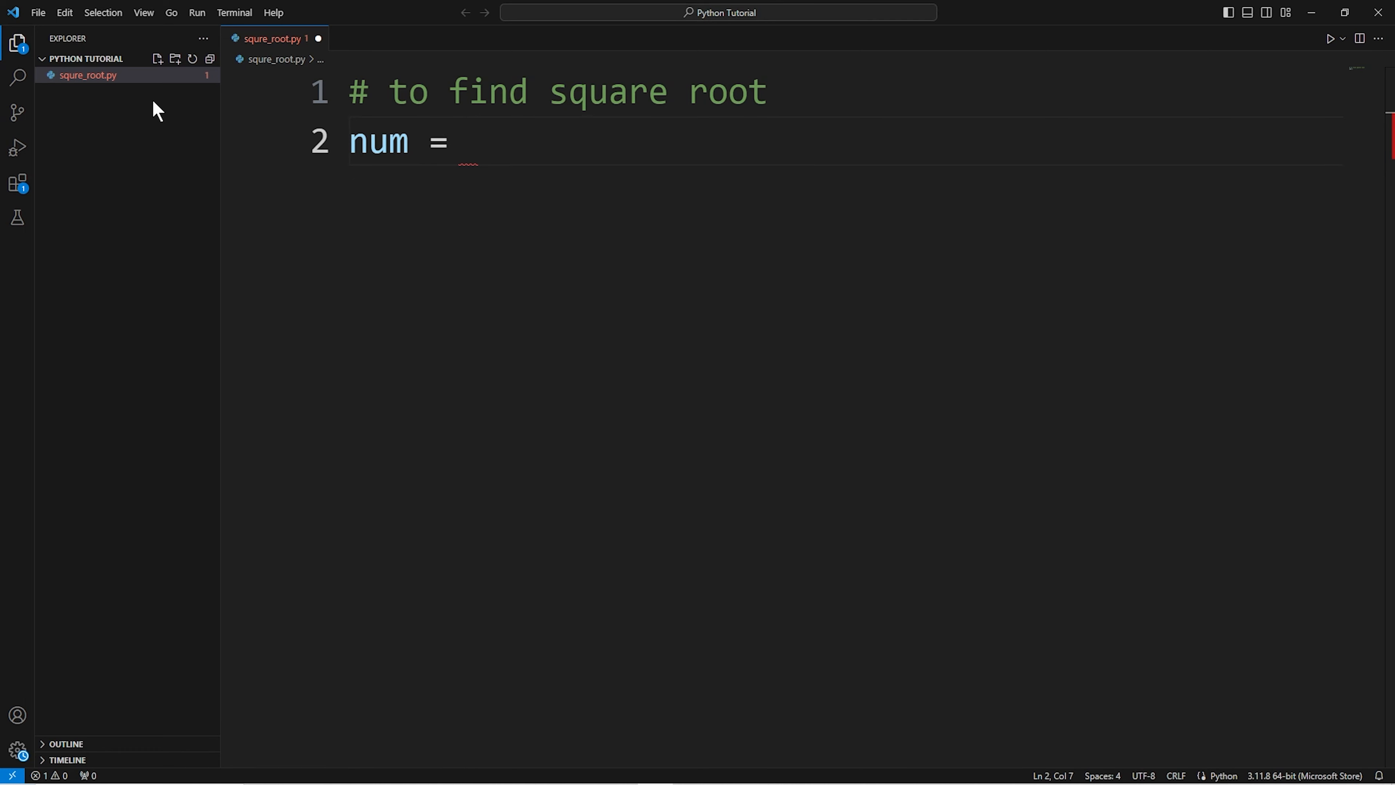
type("int(")
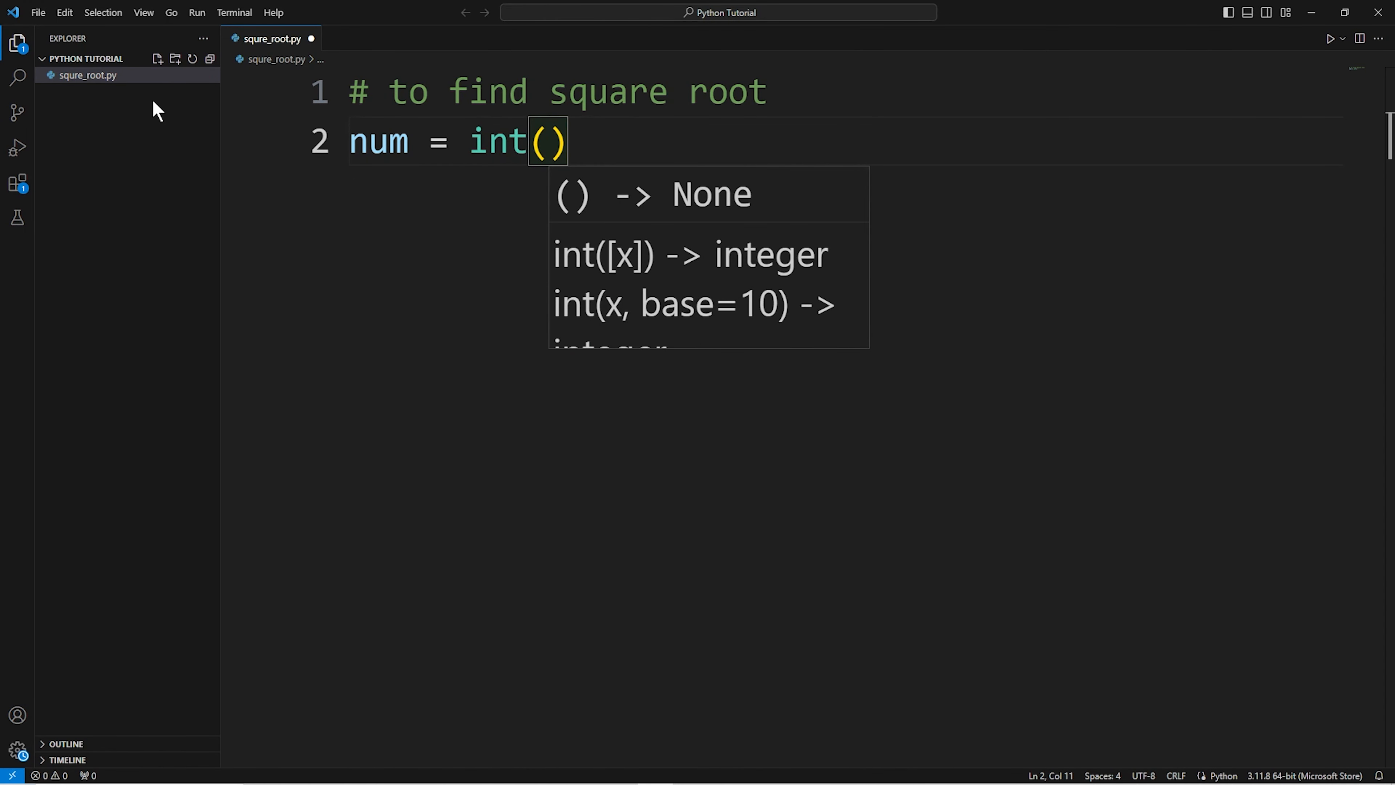
type("input(")
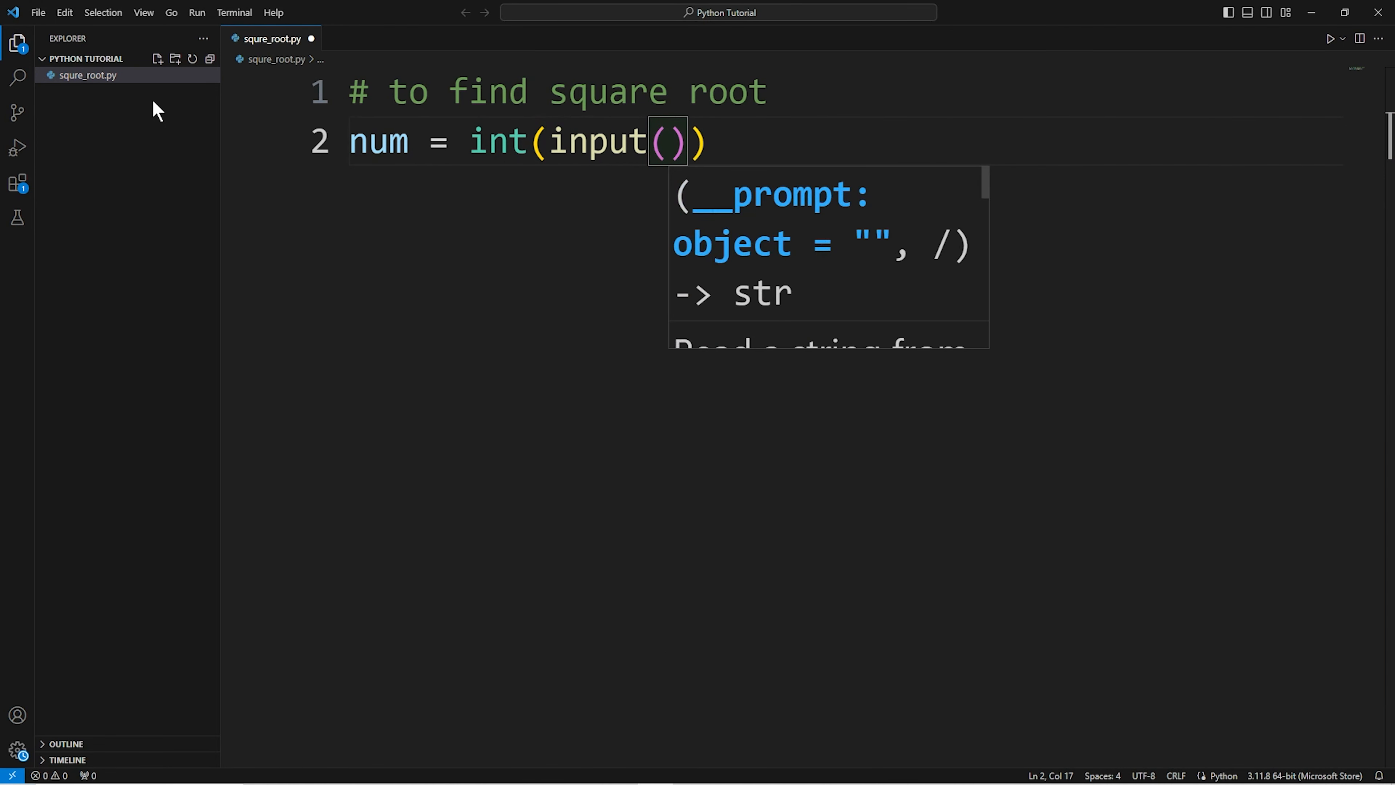
type("\"Enter y\"")
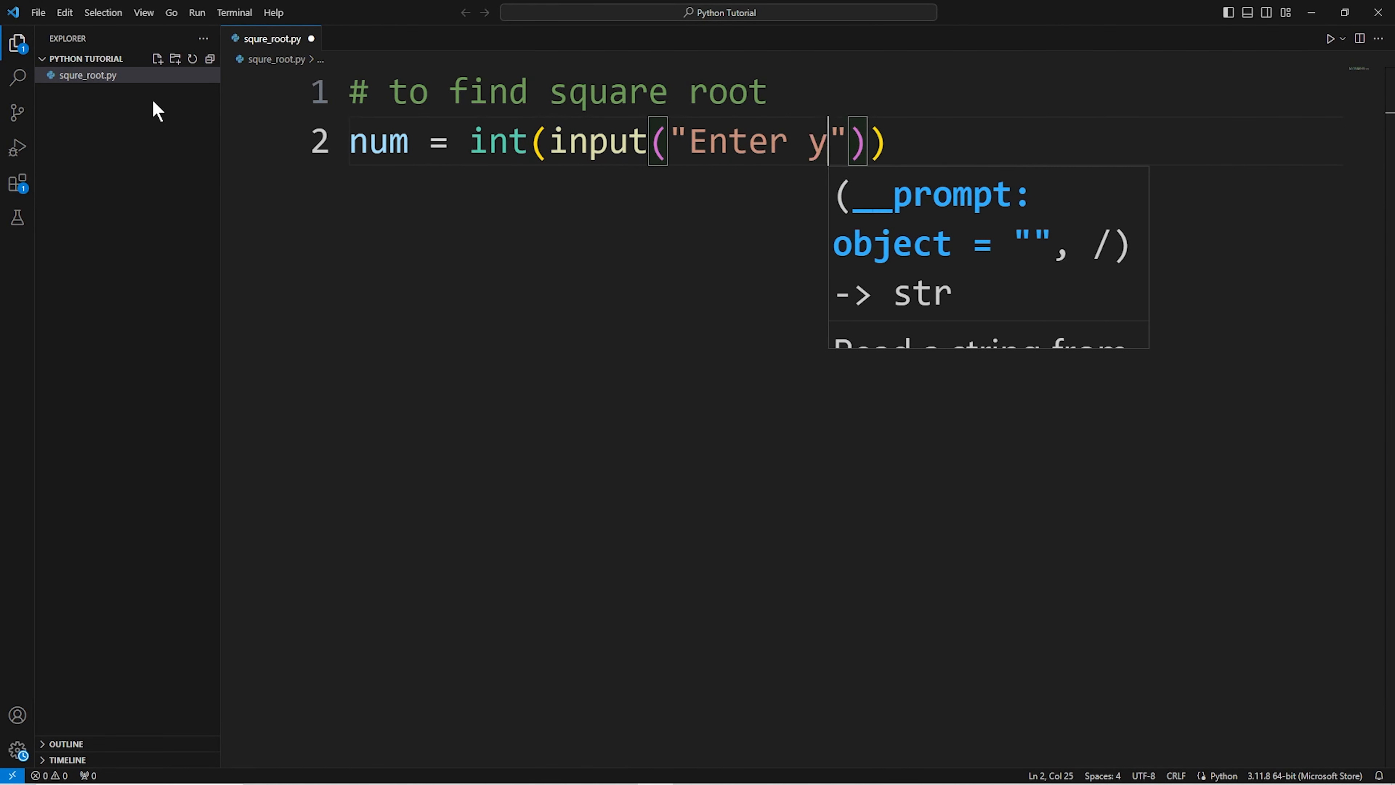
type("our number")
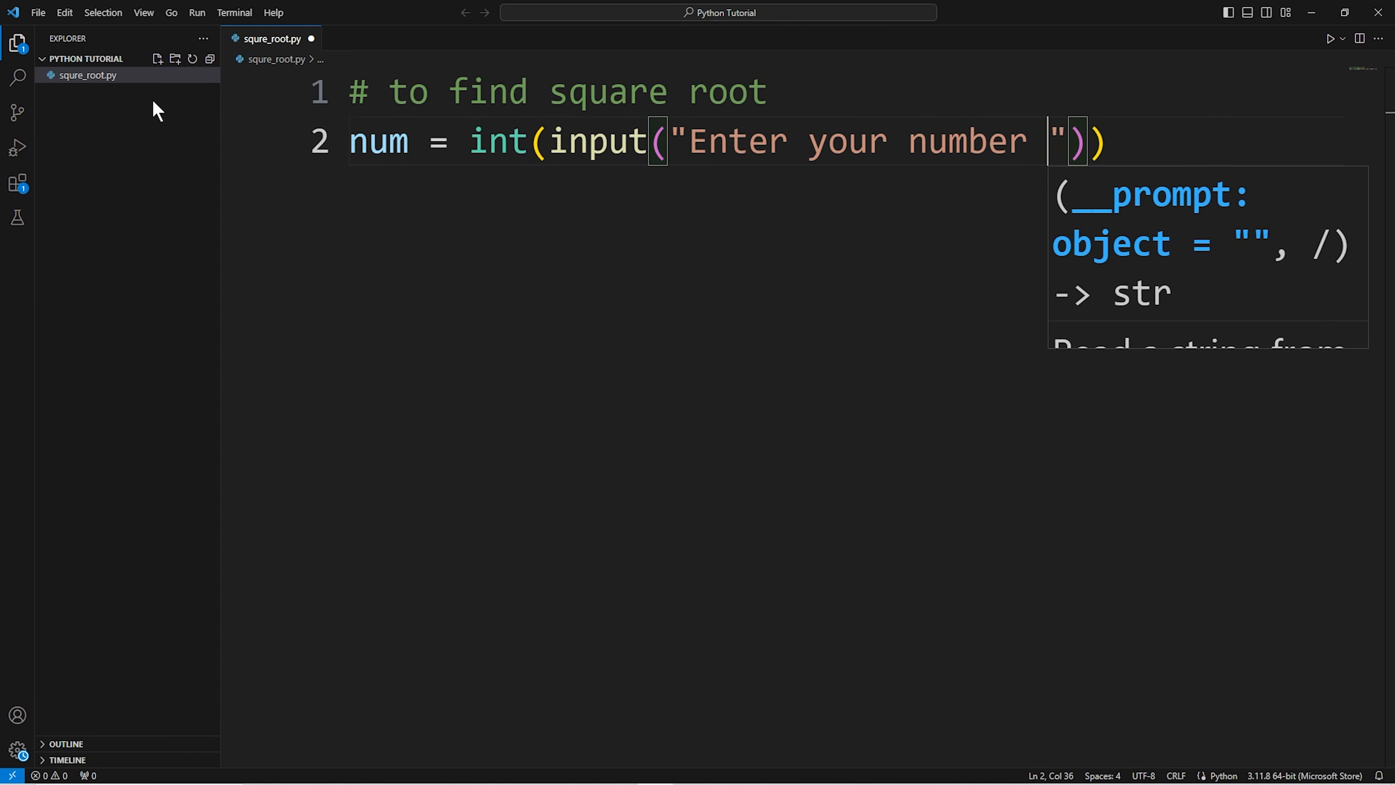
type("here:")
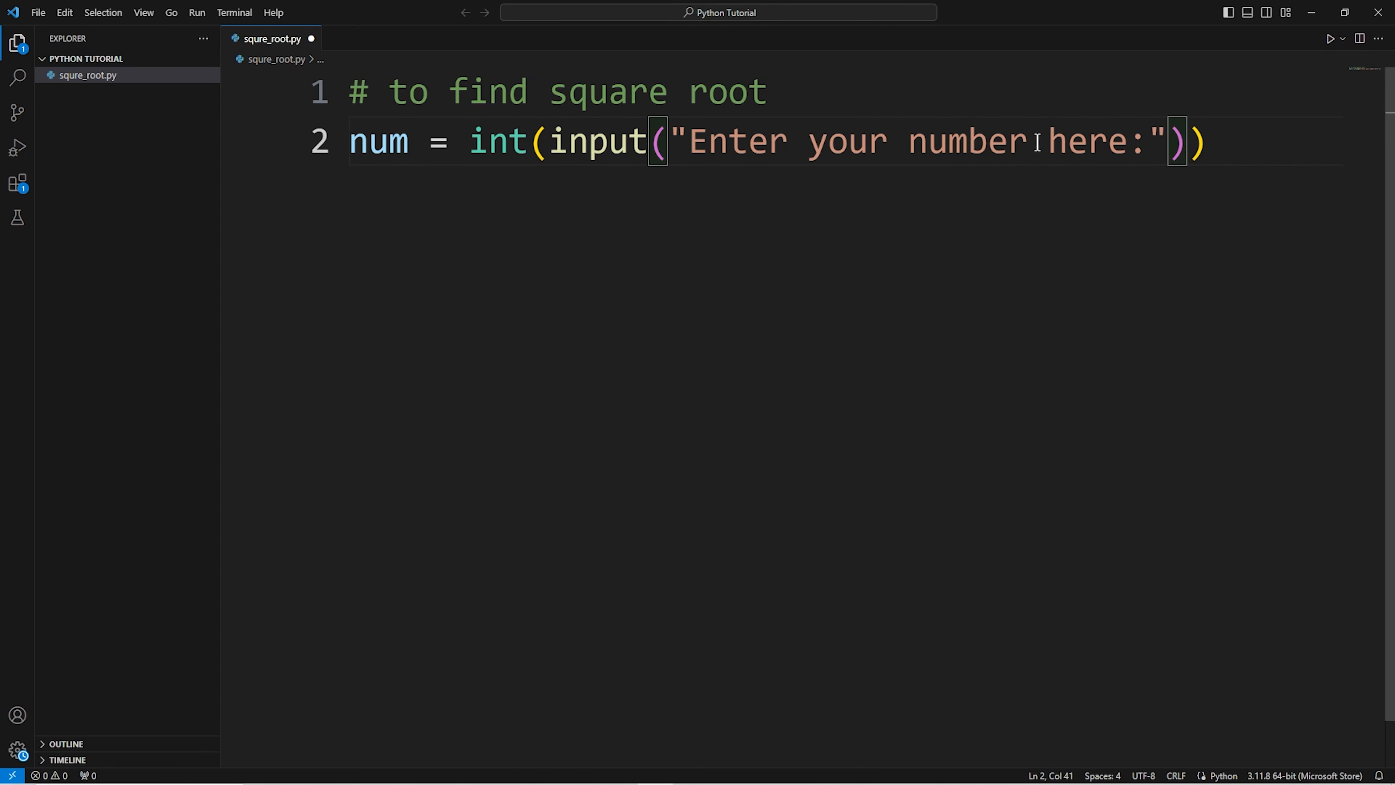
key("enter")
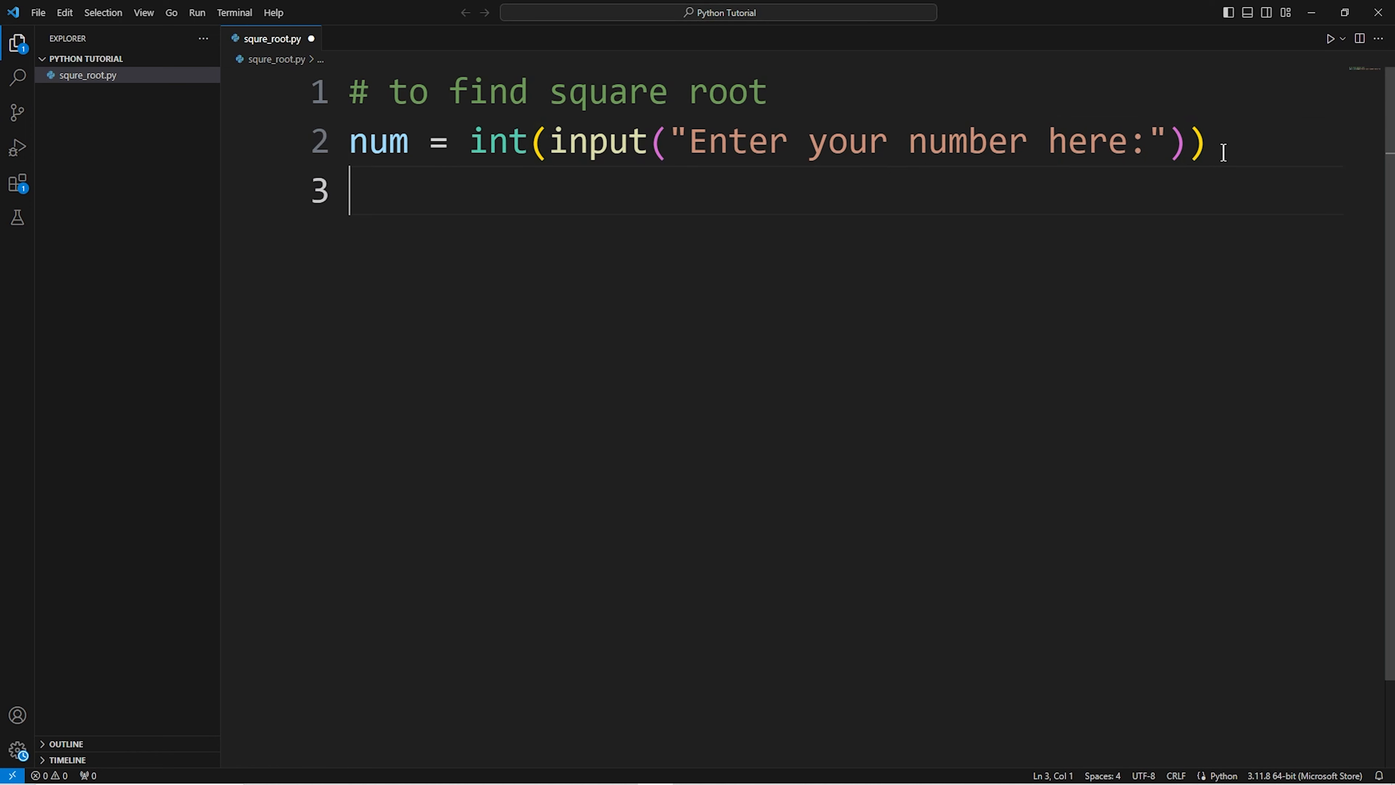
Write square_root = num **(1/2) on line 4 to compute the root via exponent
type("squ")
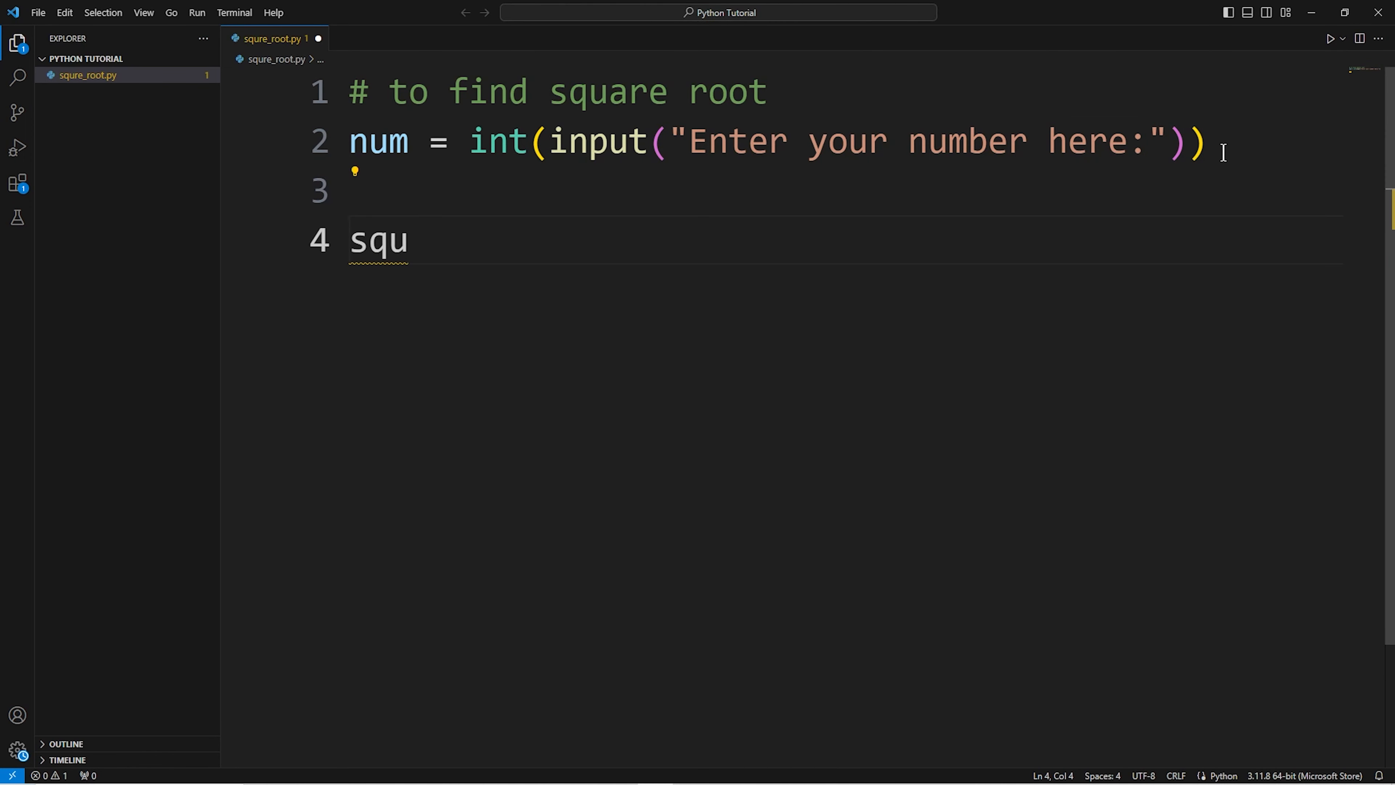
type("a")
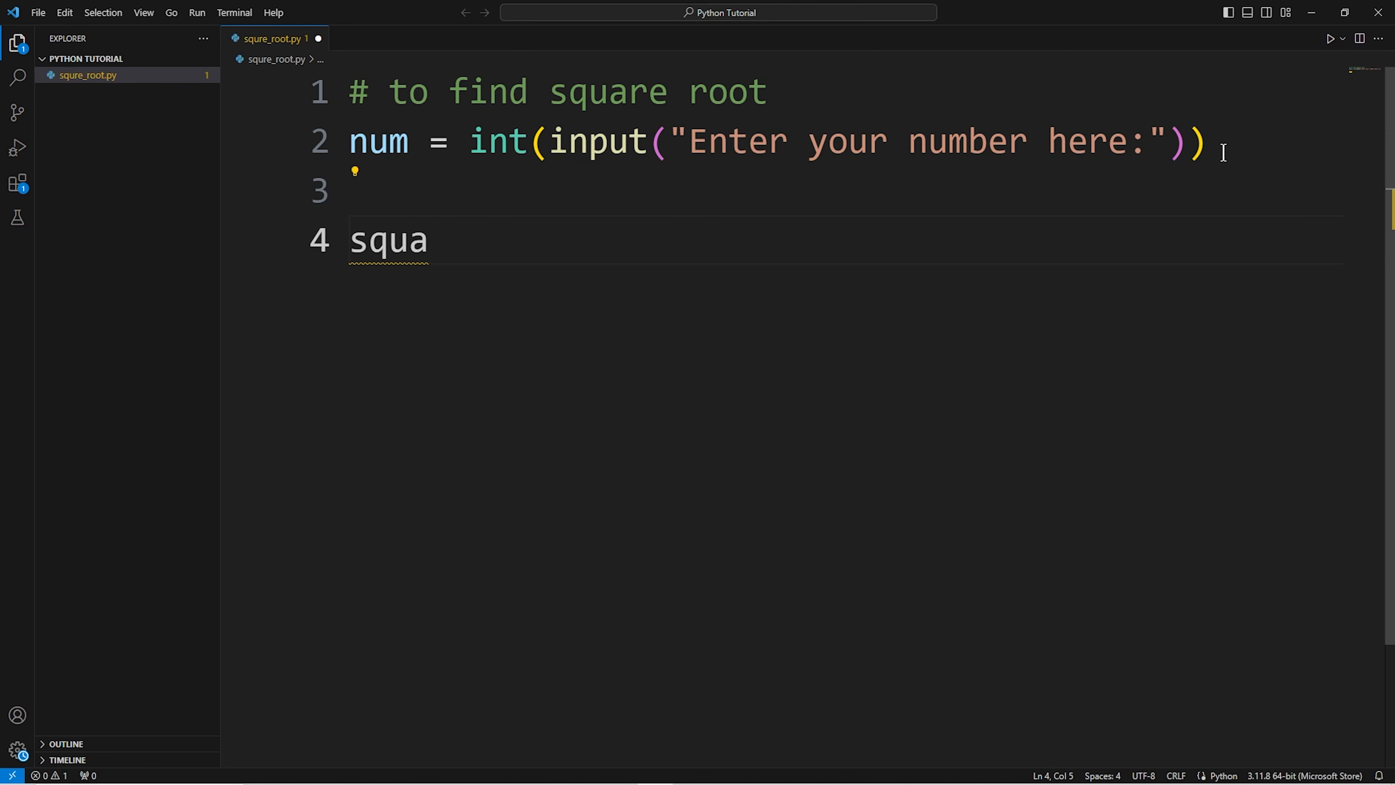
type("re_ro")
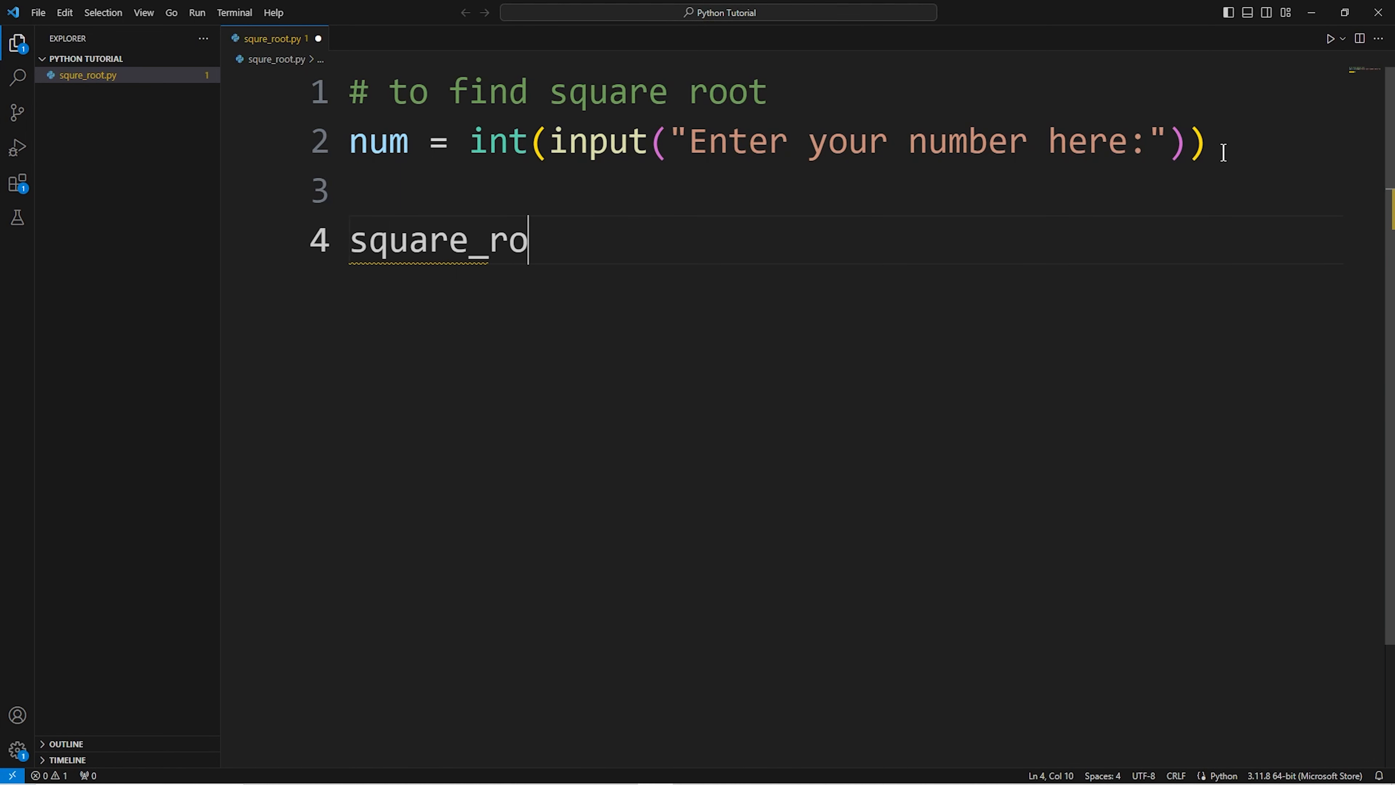
type("ot =")
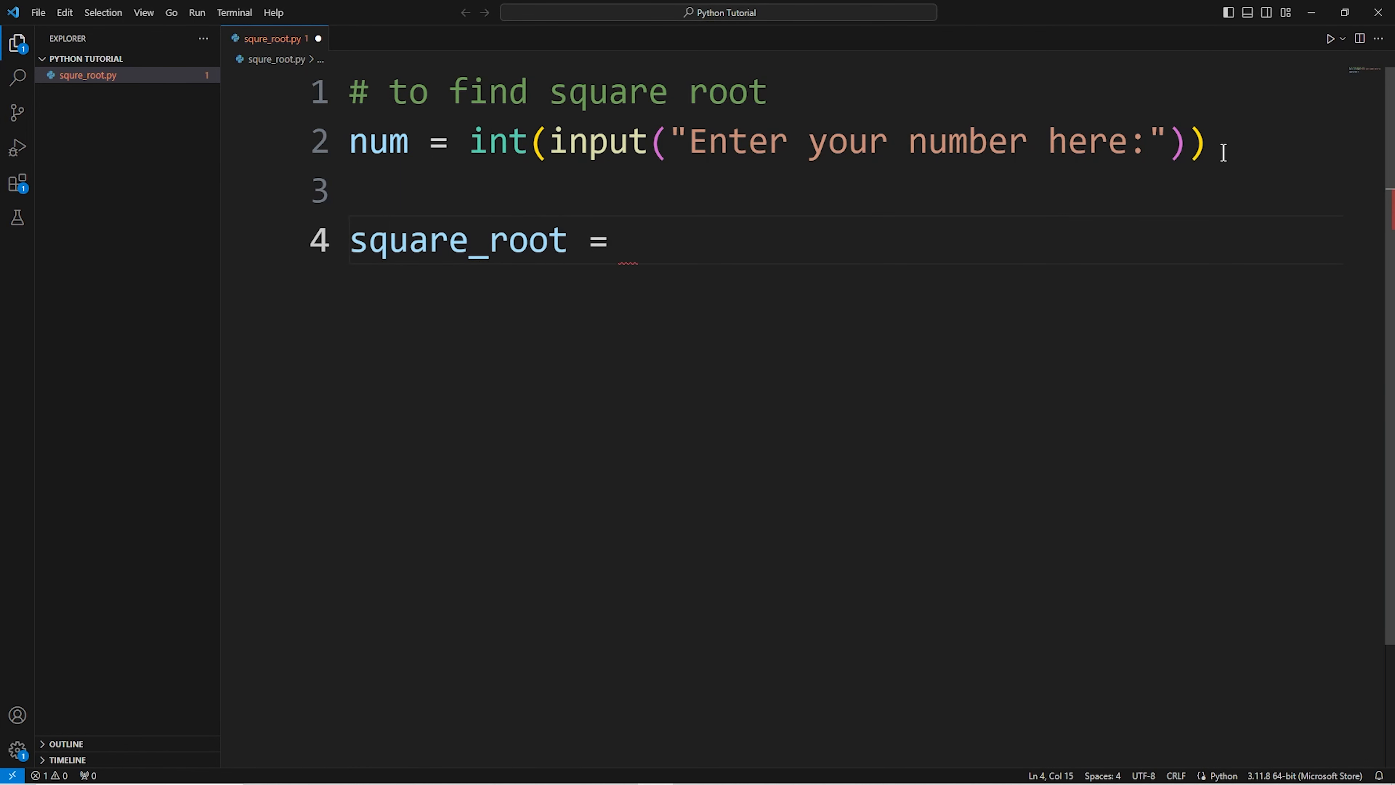
type("num")
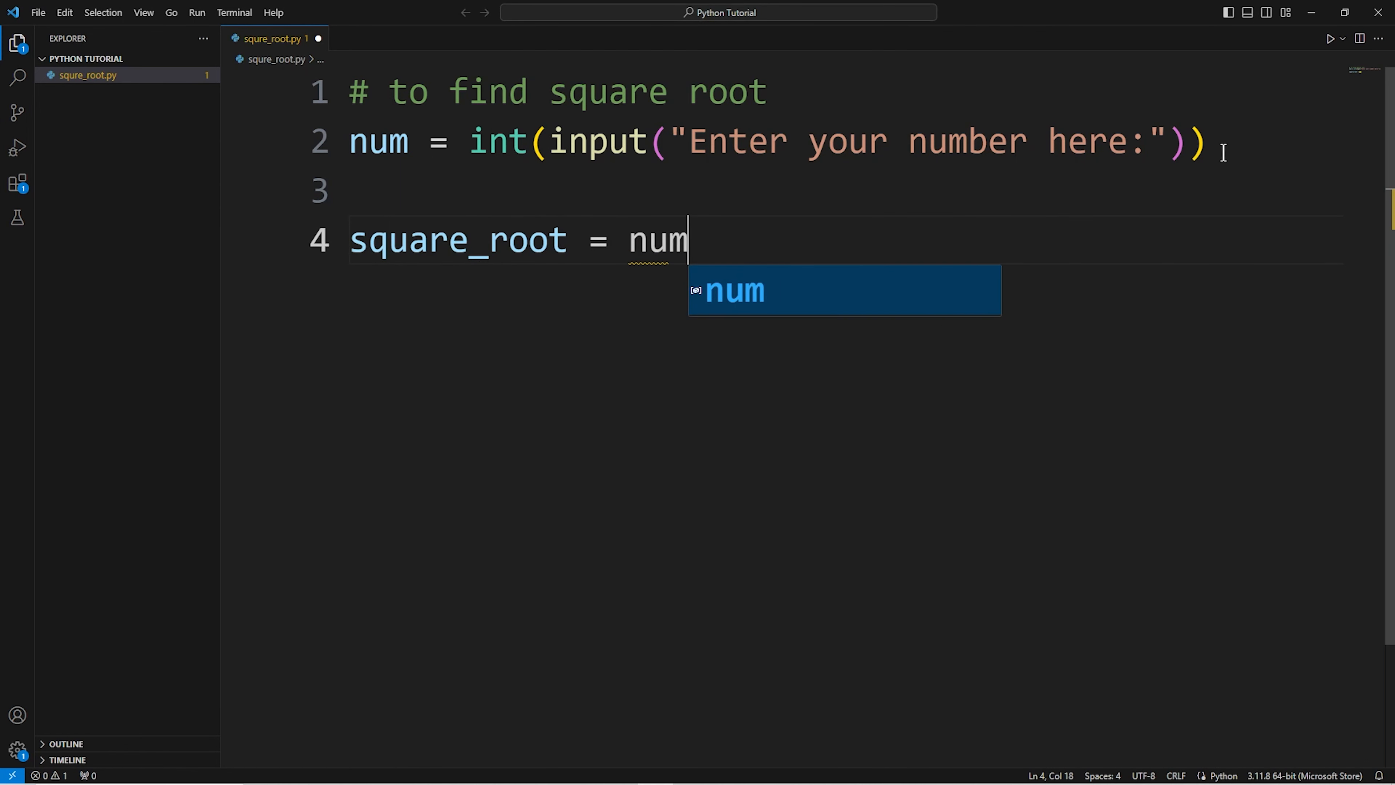
type("**")
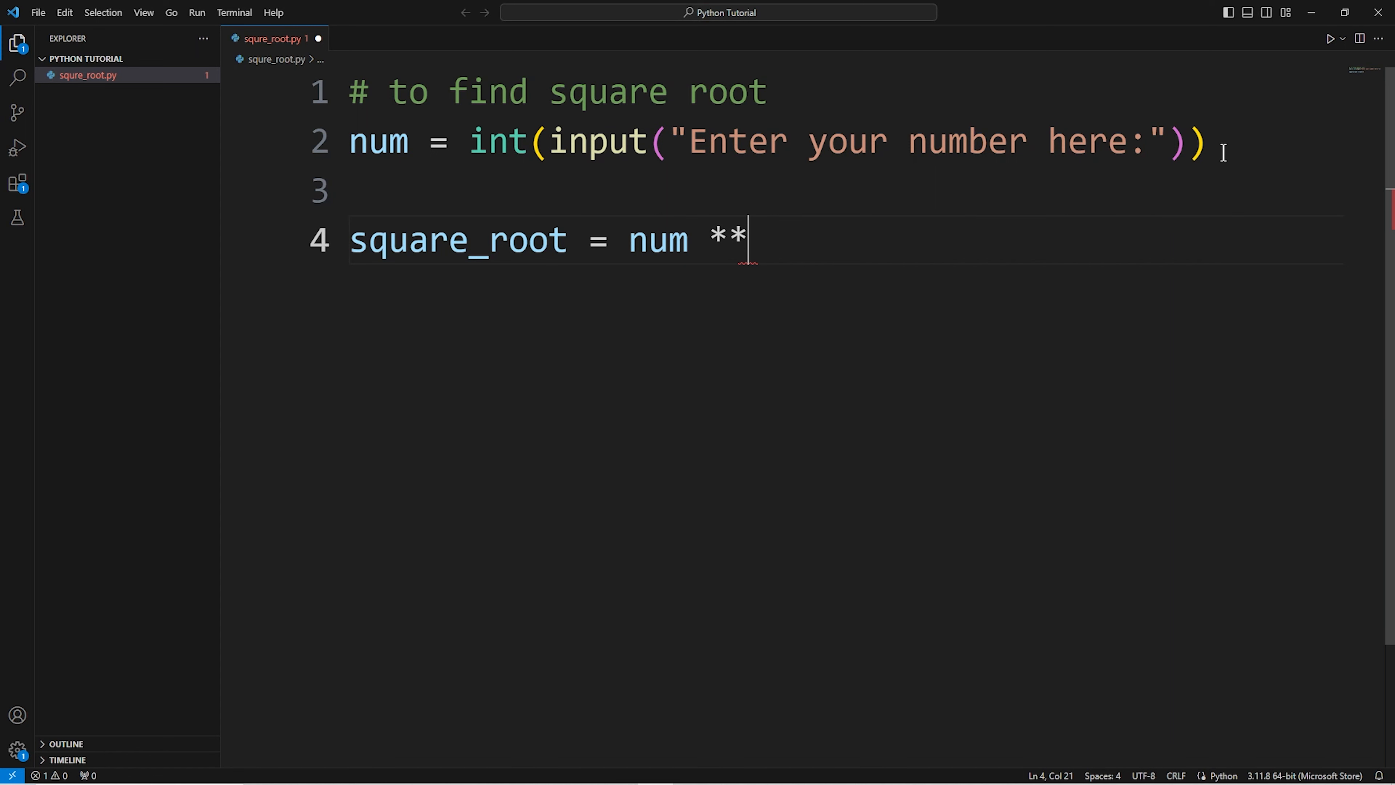
type("()")
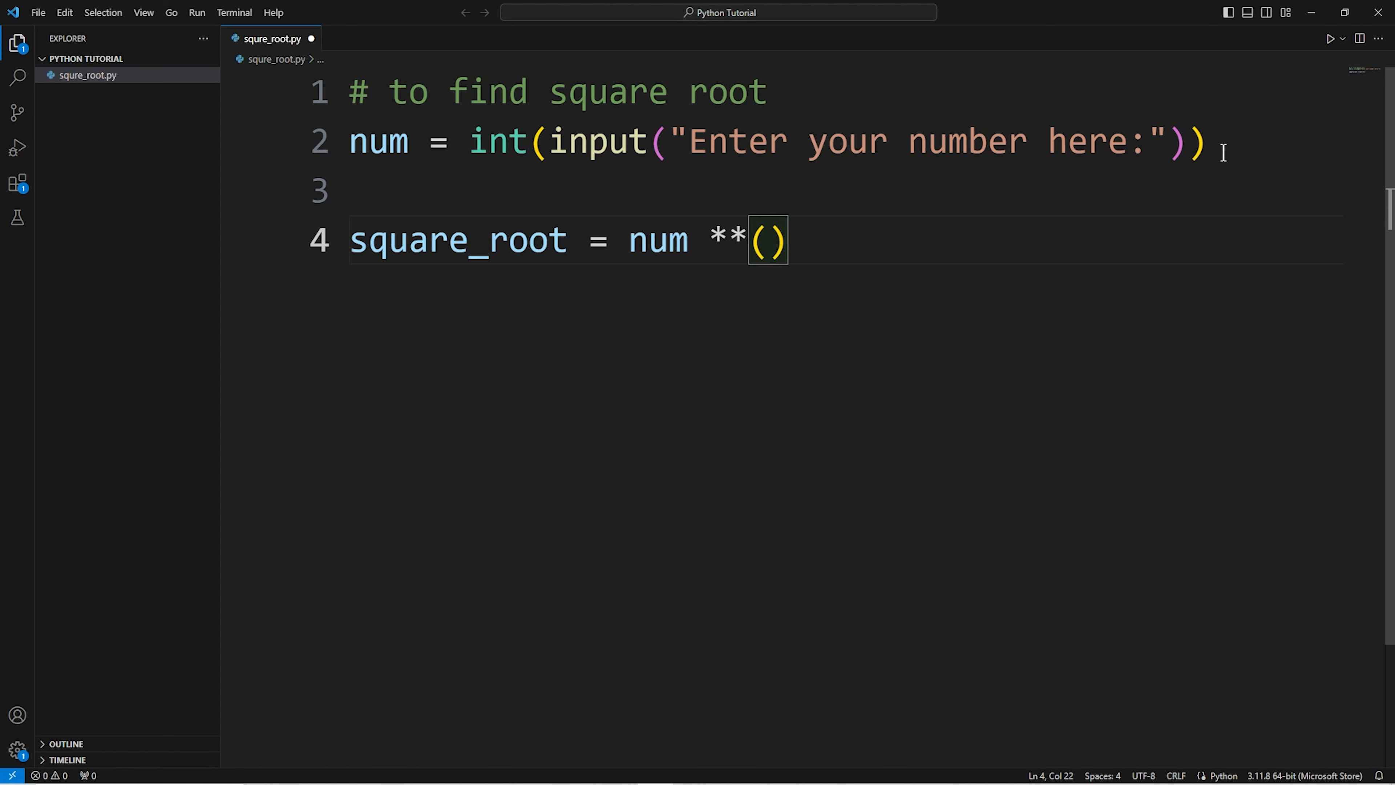
type("1/")
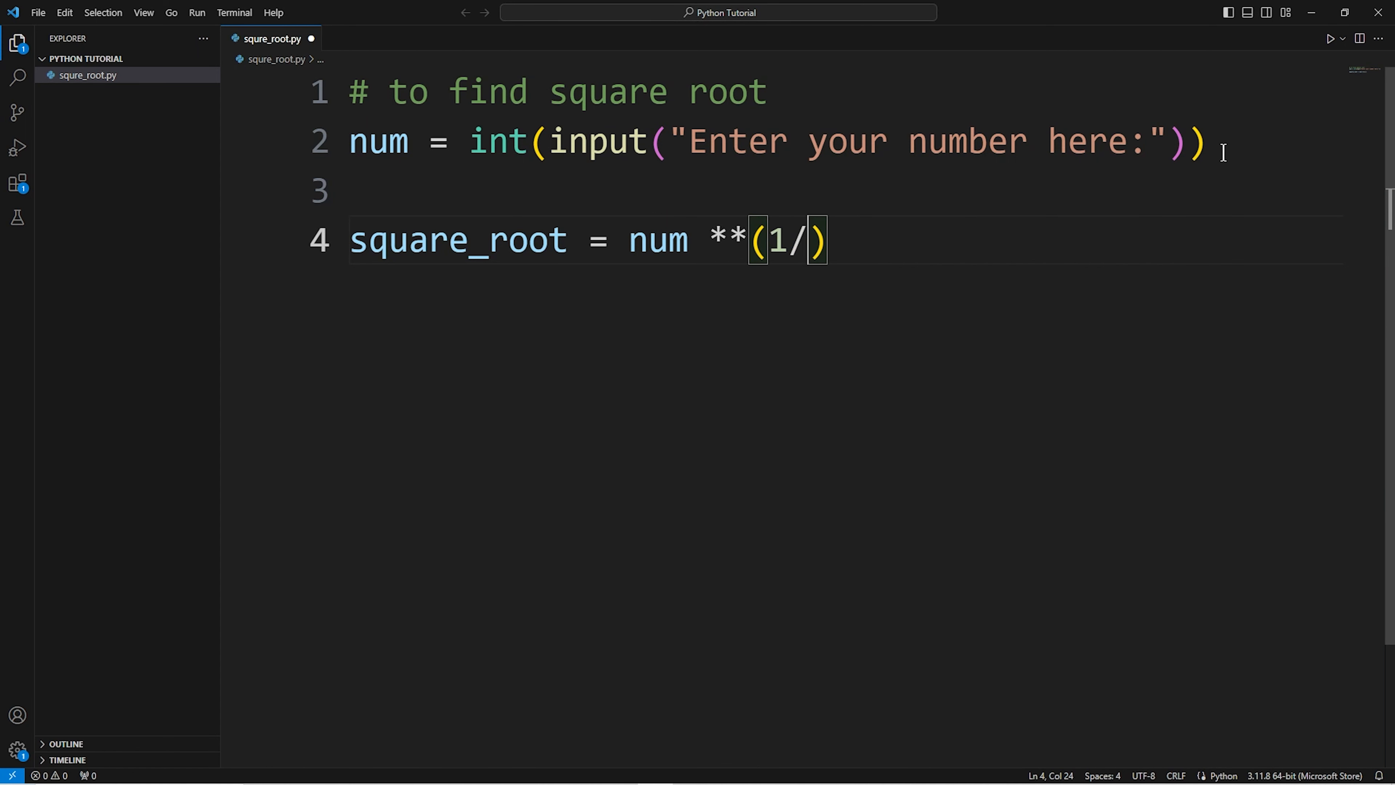
type("2")
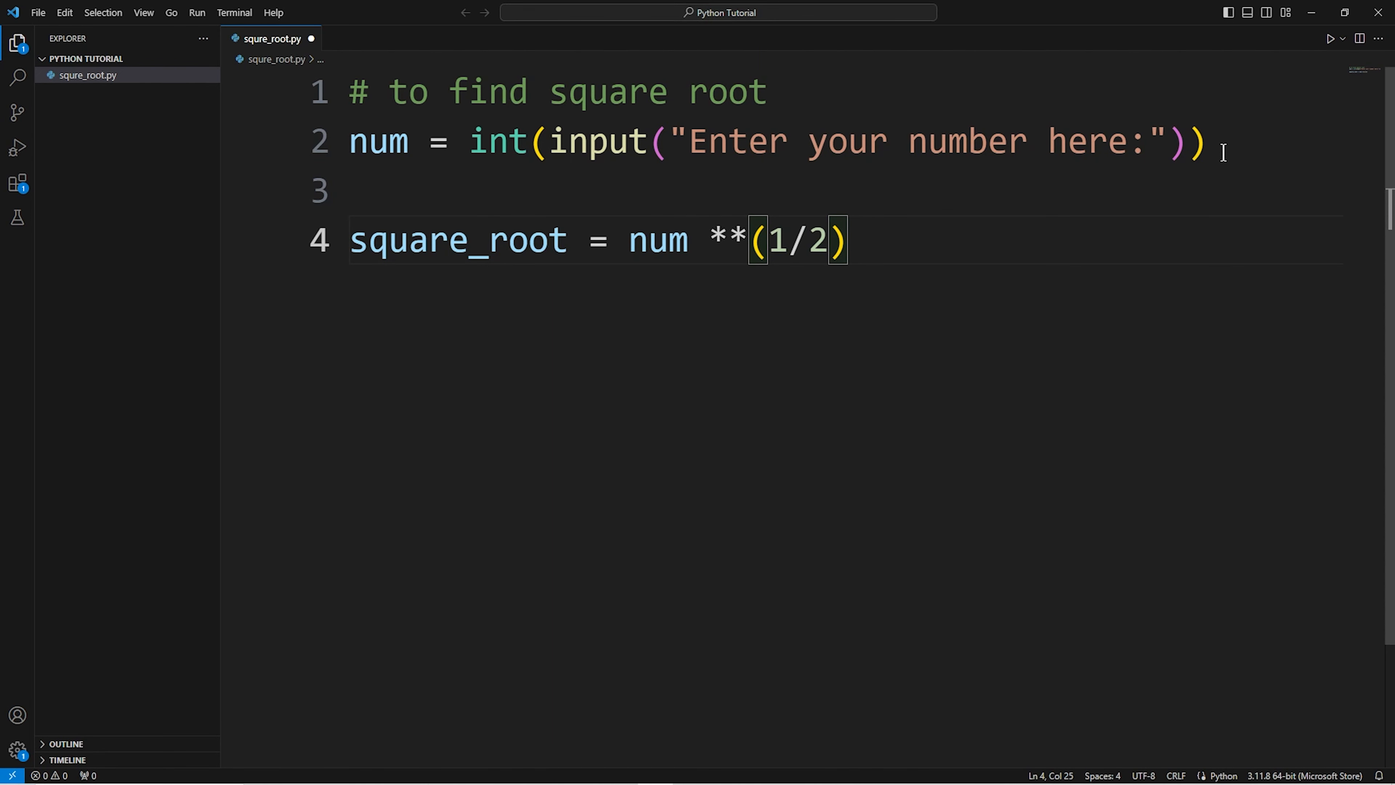
left_click(373, 190)
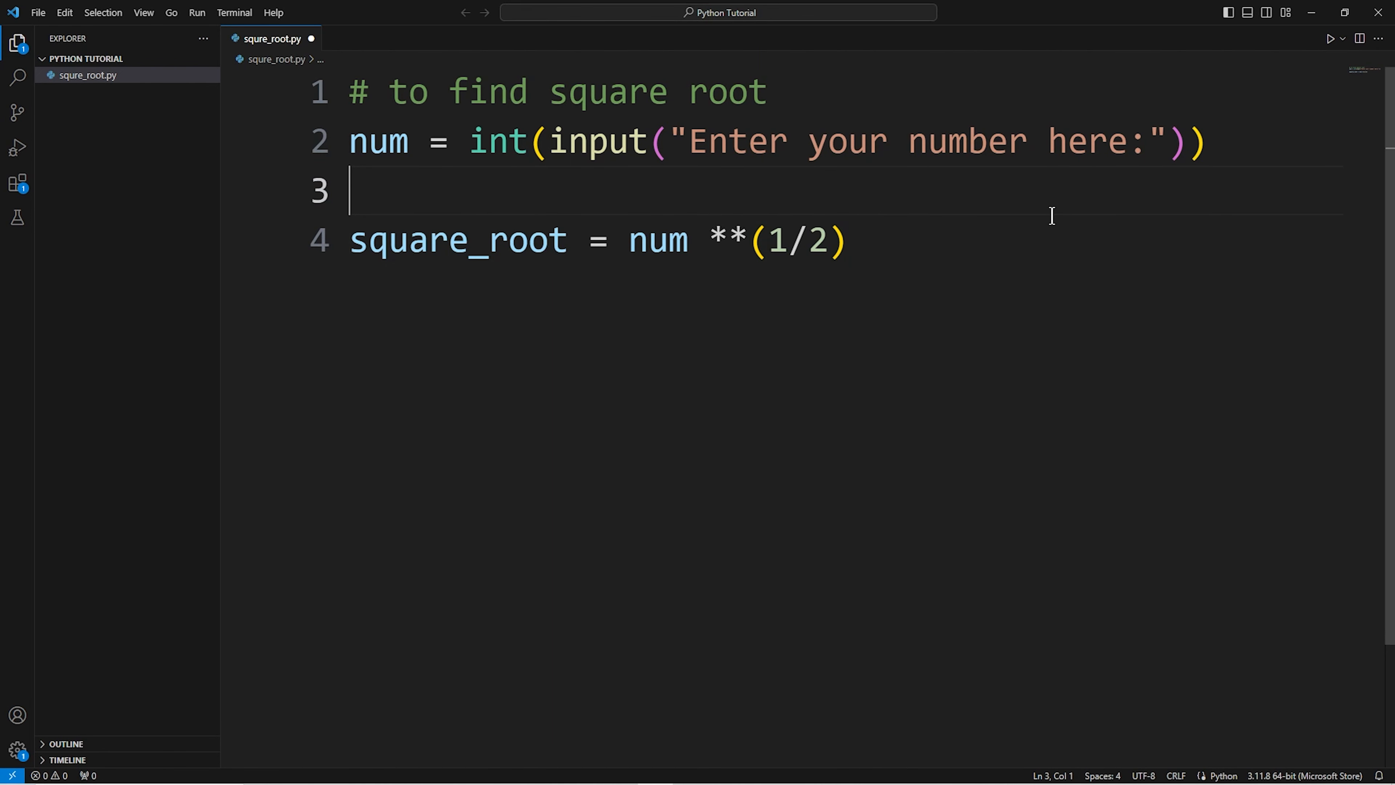
Write print("The square root of the given number is,", square_root) on line 5
type("print(\"")
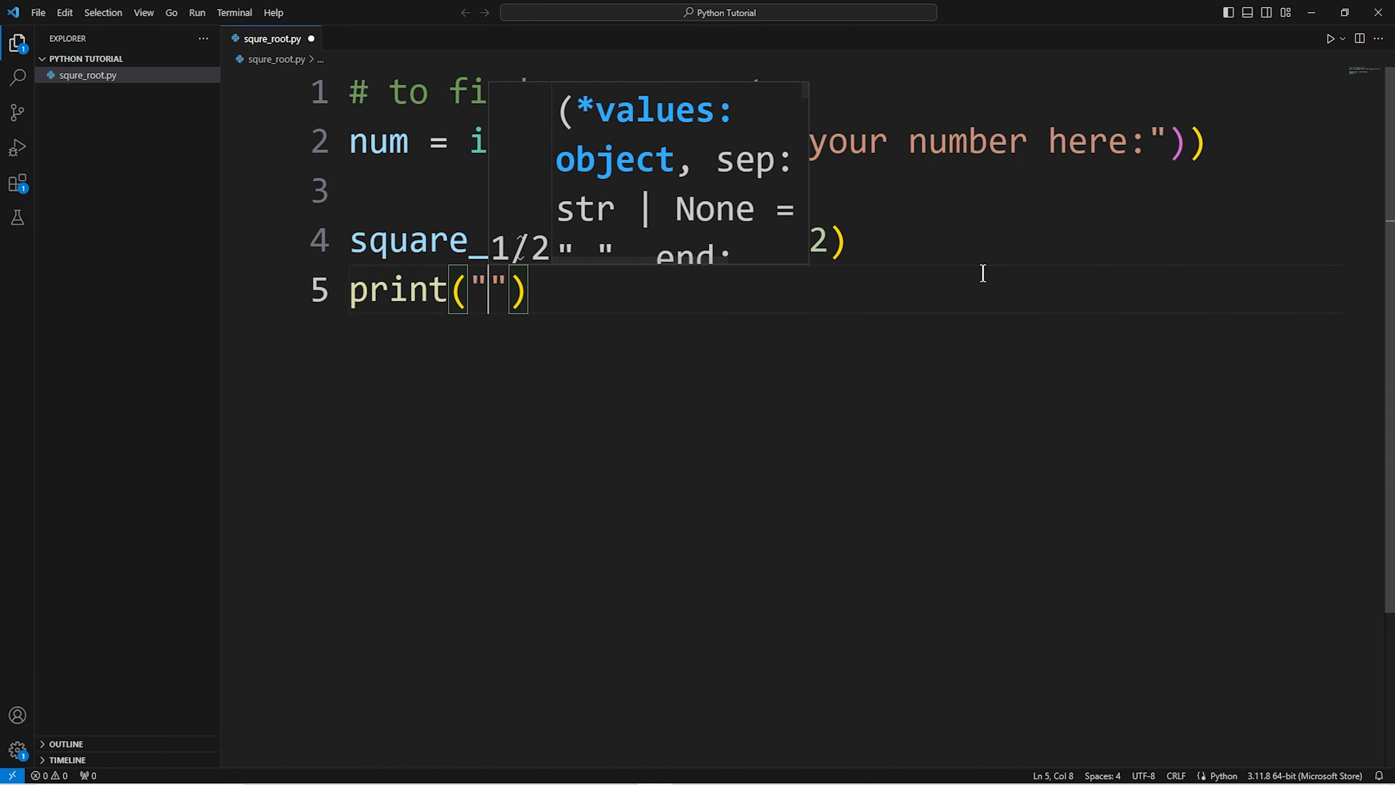
type("The s")
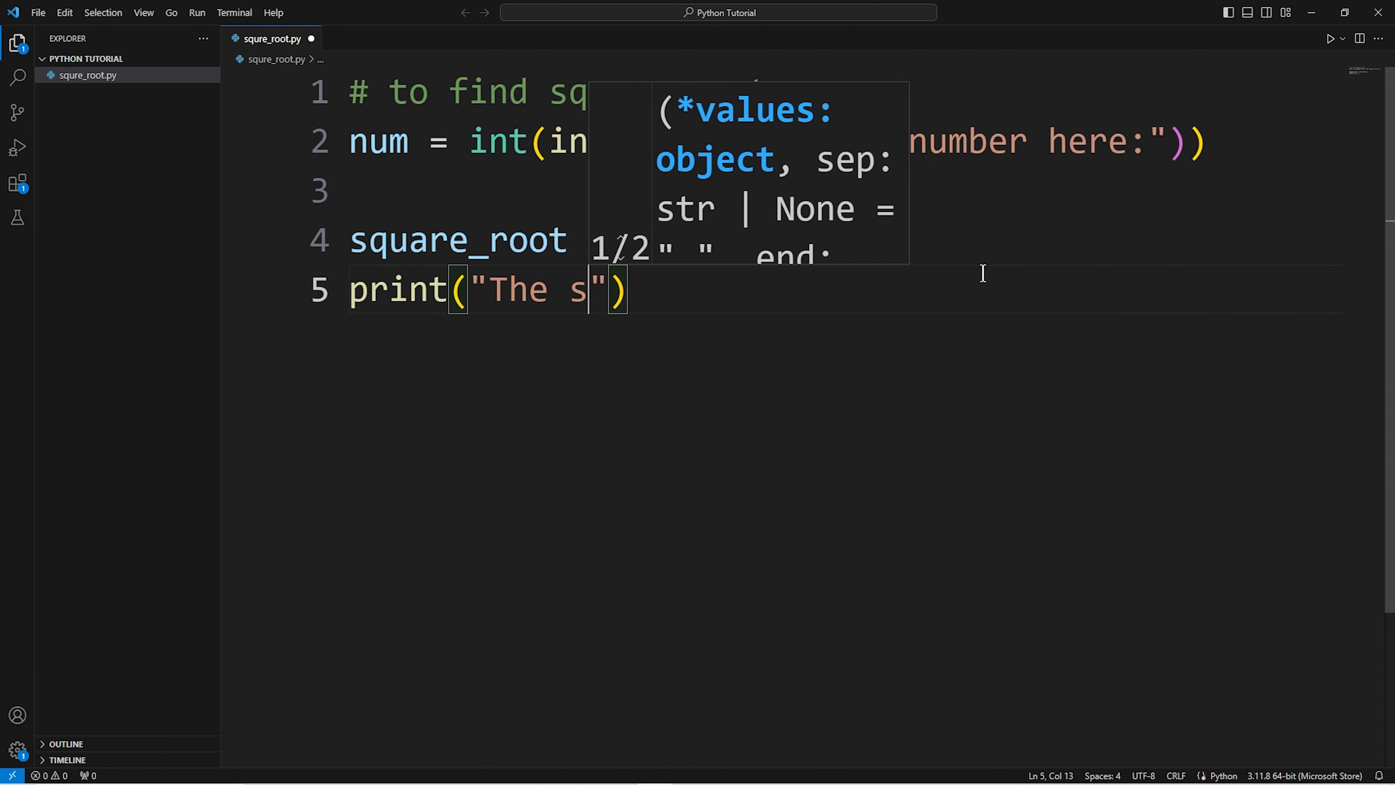
type("quare rot")
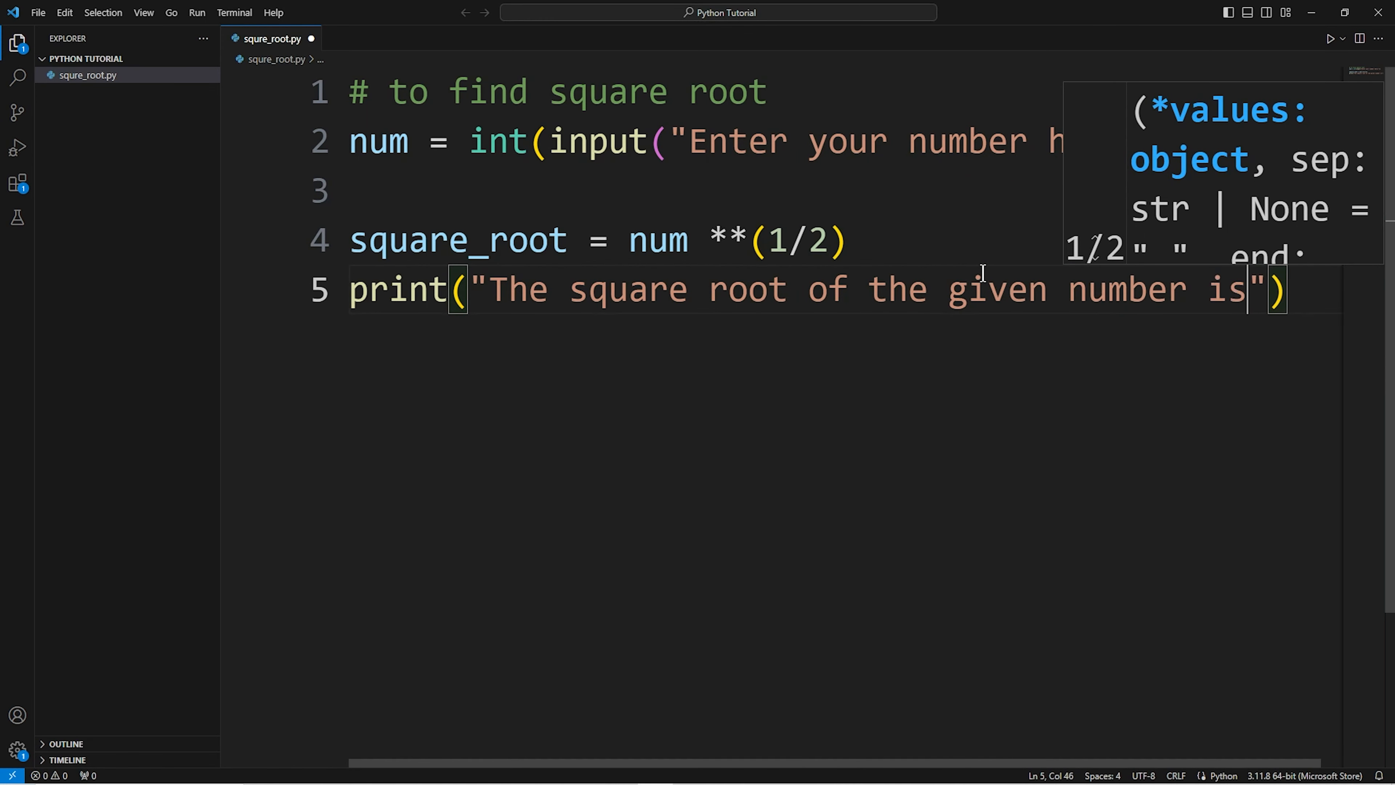
type(",")
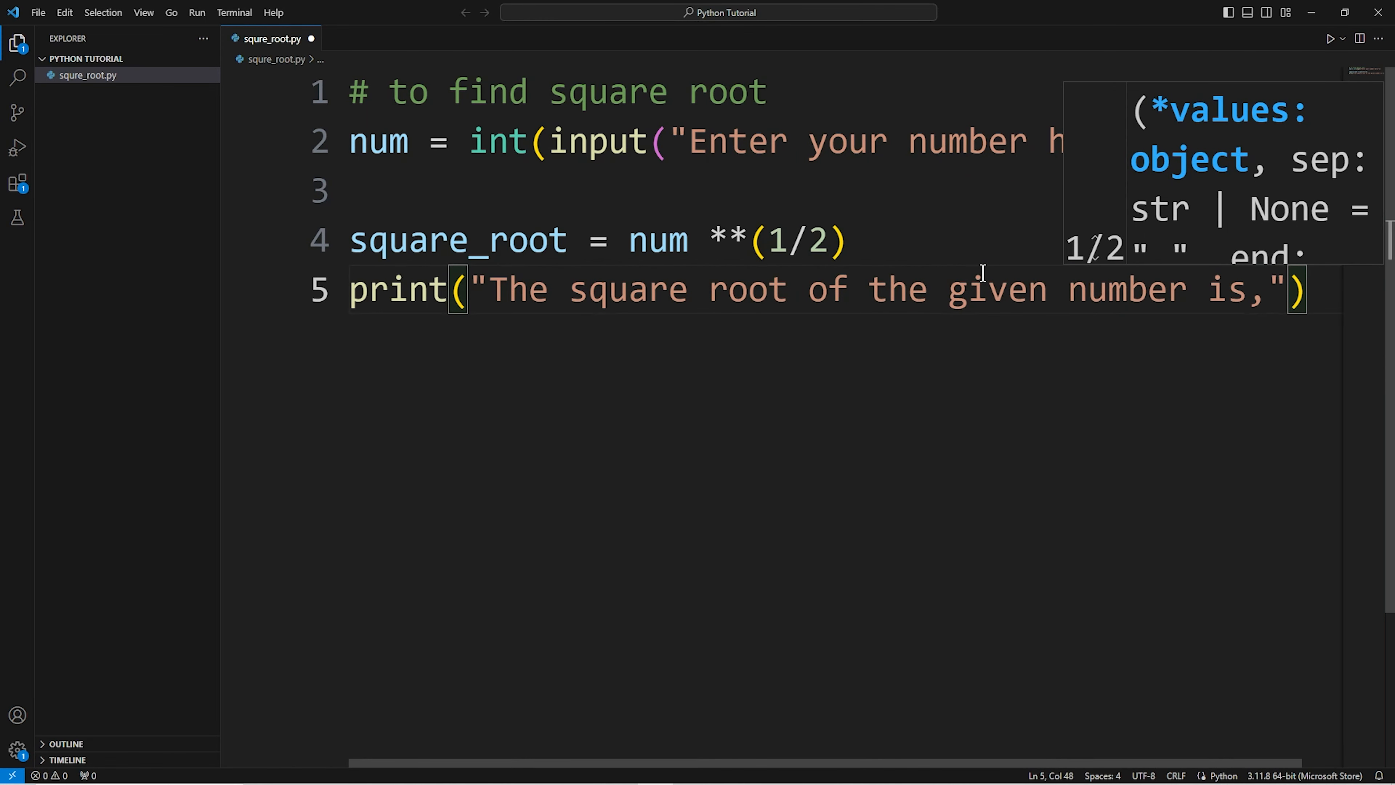
type(",")
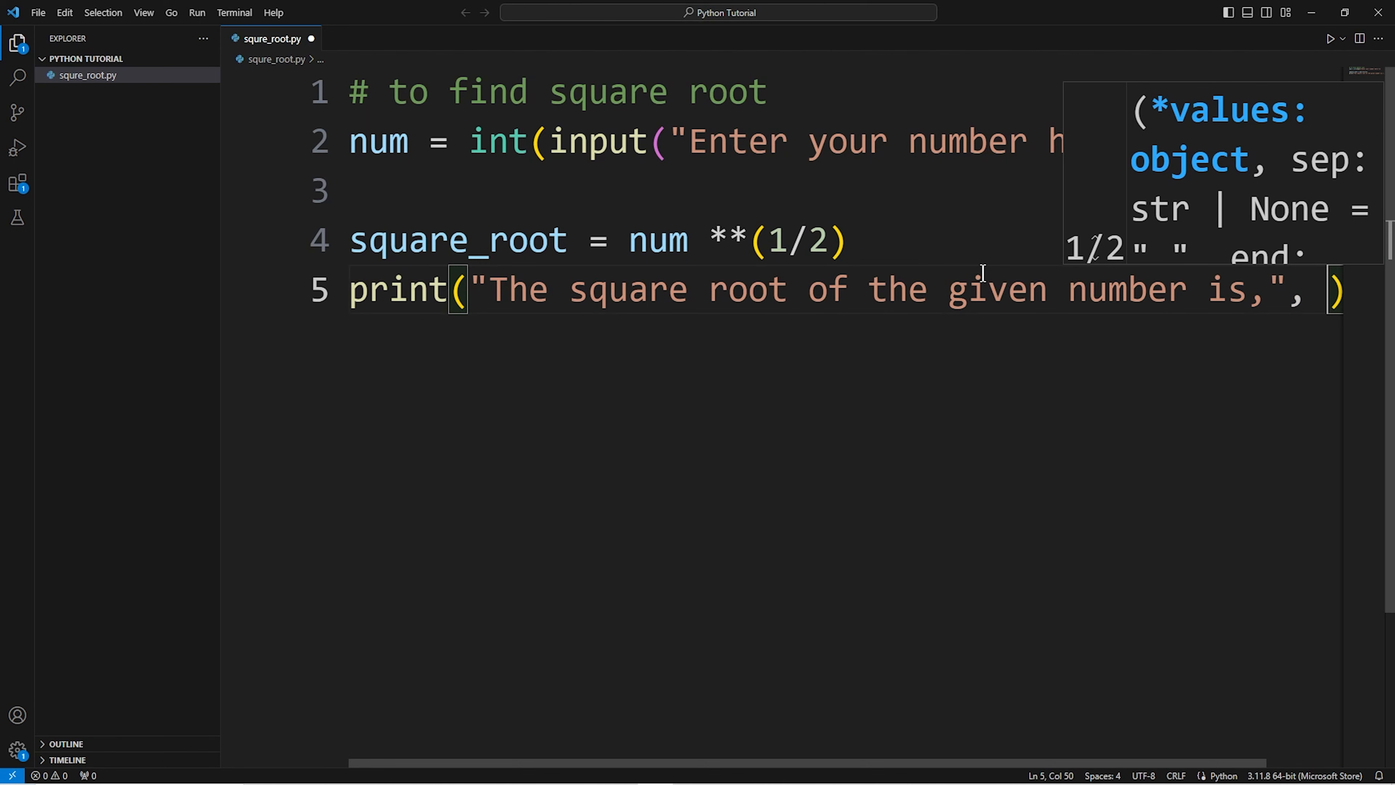
type("square_root")
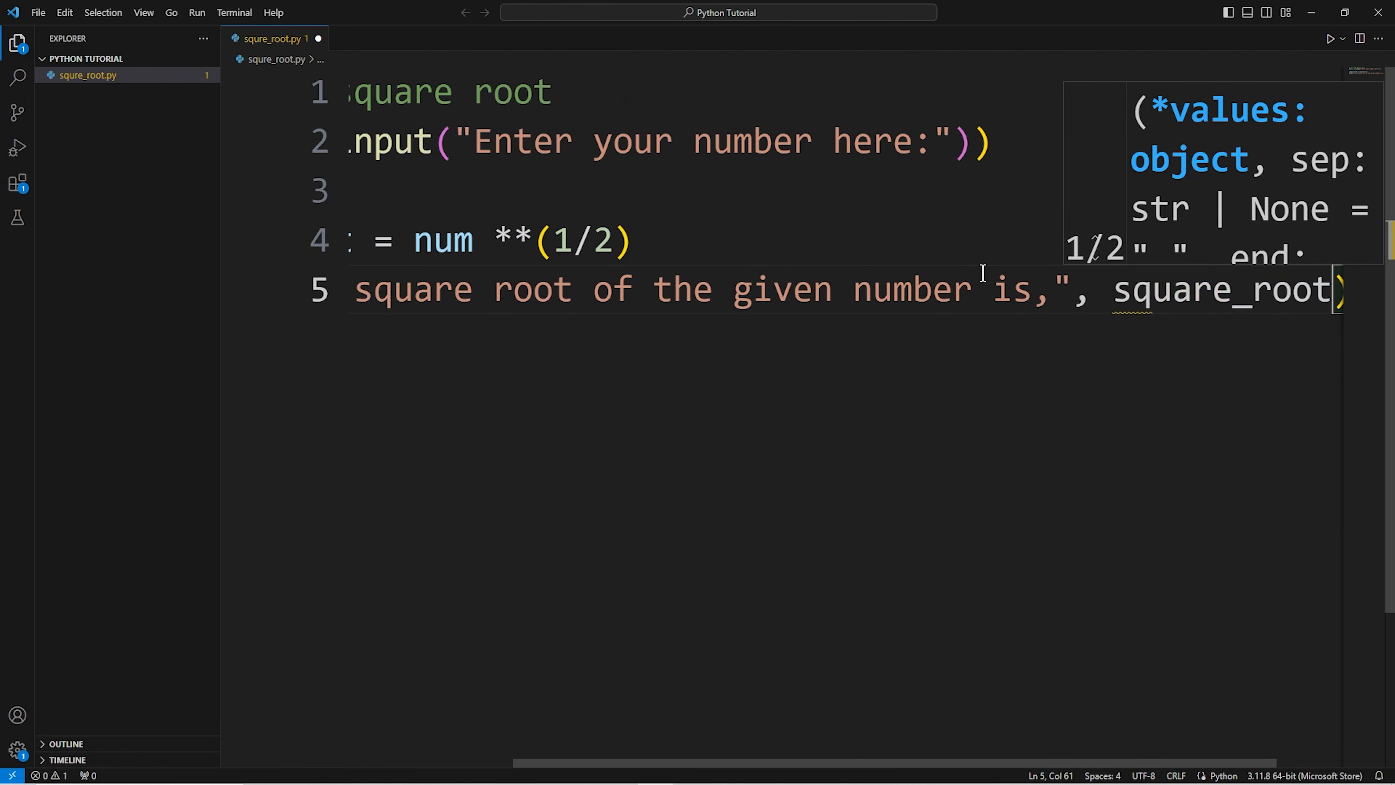
left_click(1054, 289)
type("p")
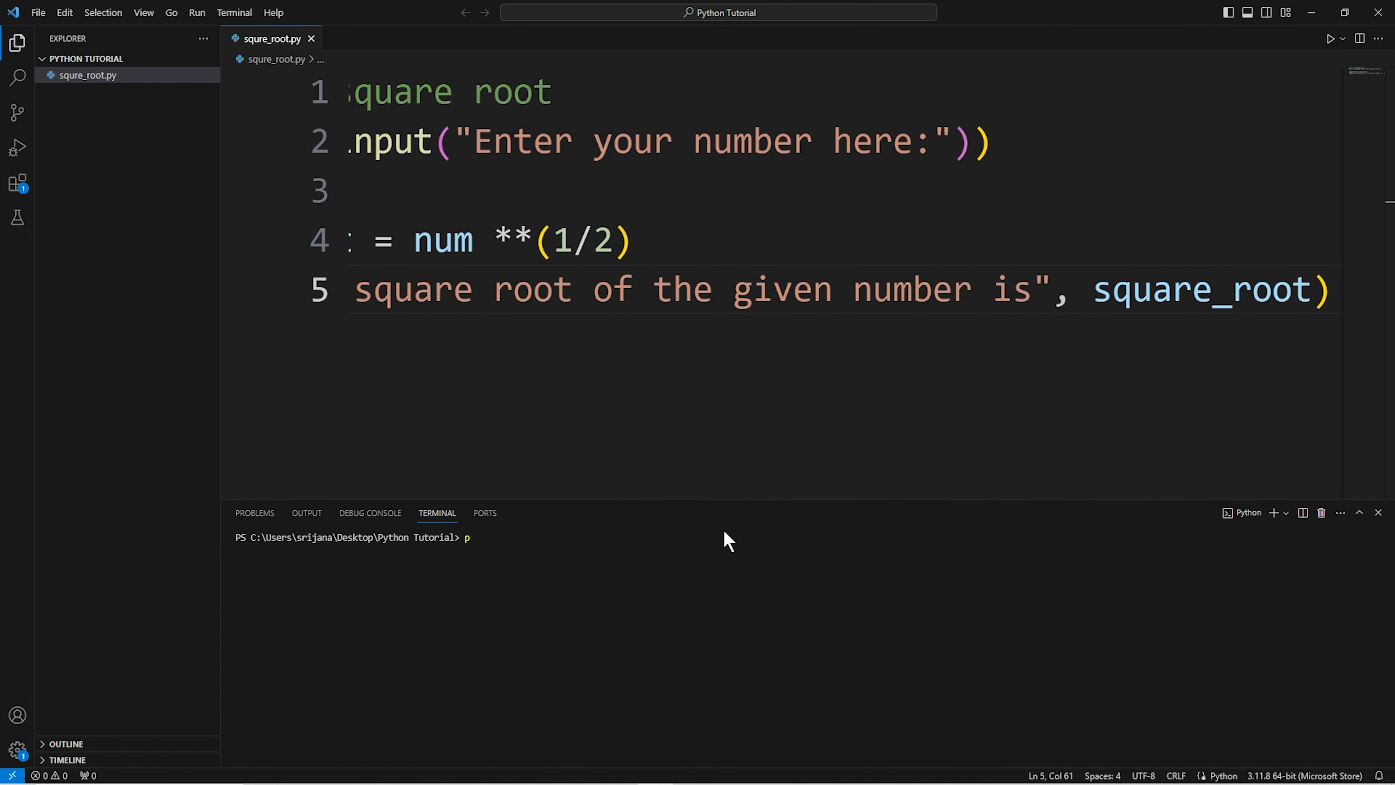
Run python .\squre_root.py with inputs 64, 36 and 25, printing 8.0, 6.0 and 5.0
type("ython .\\squre_root.py")
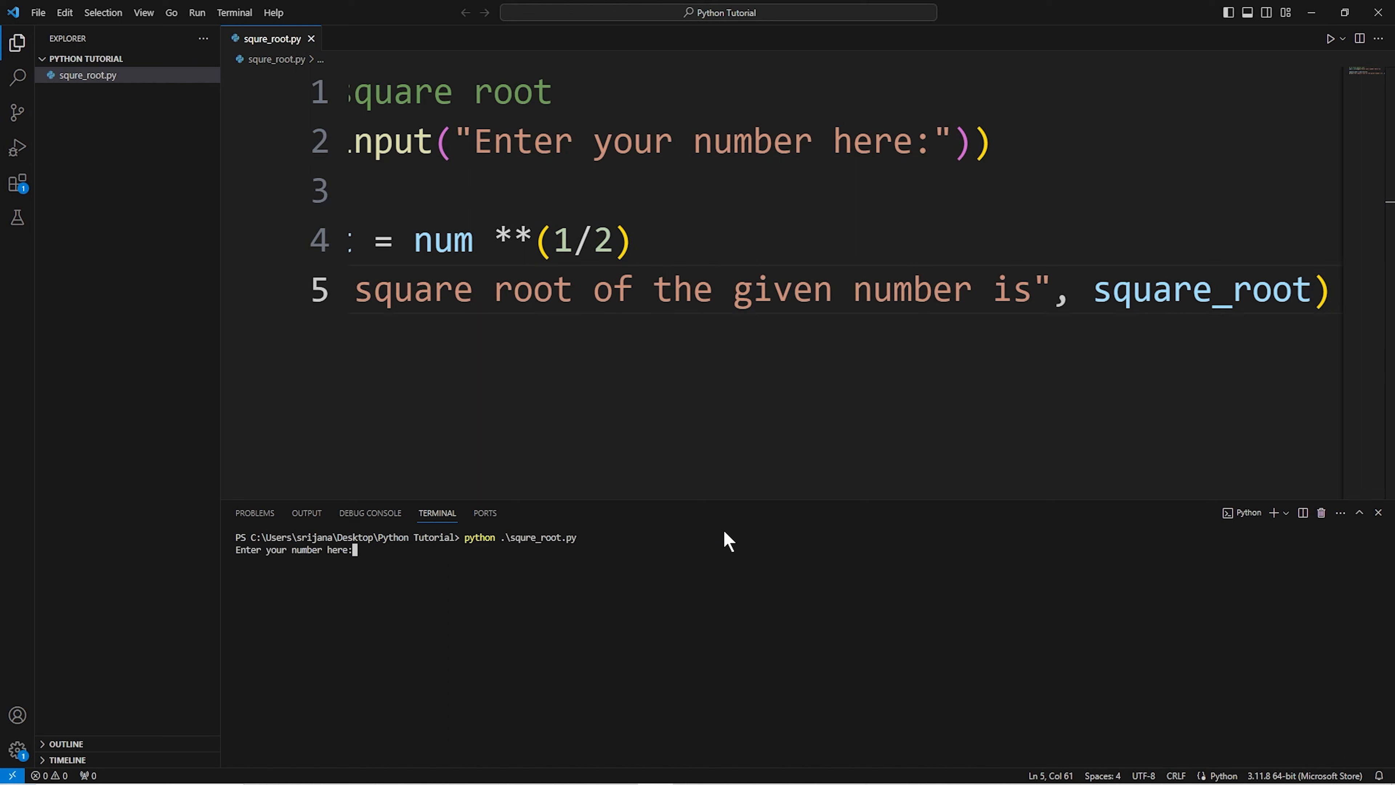
type("64")
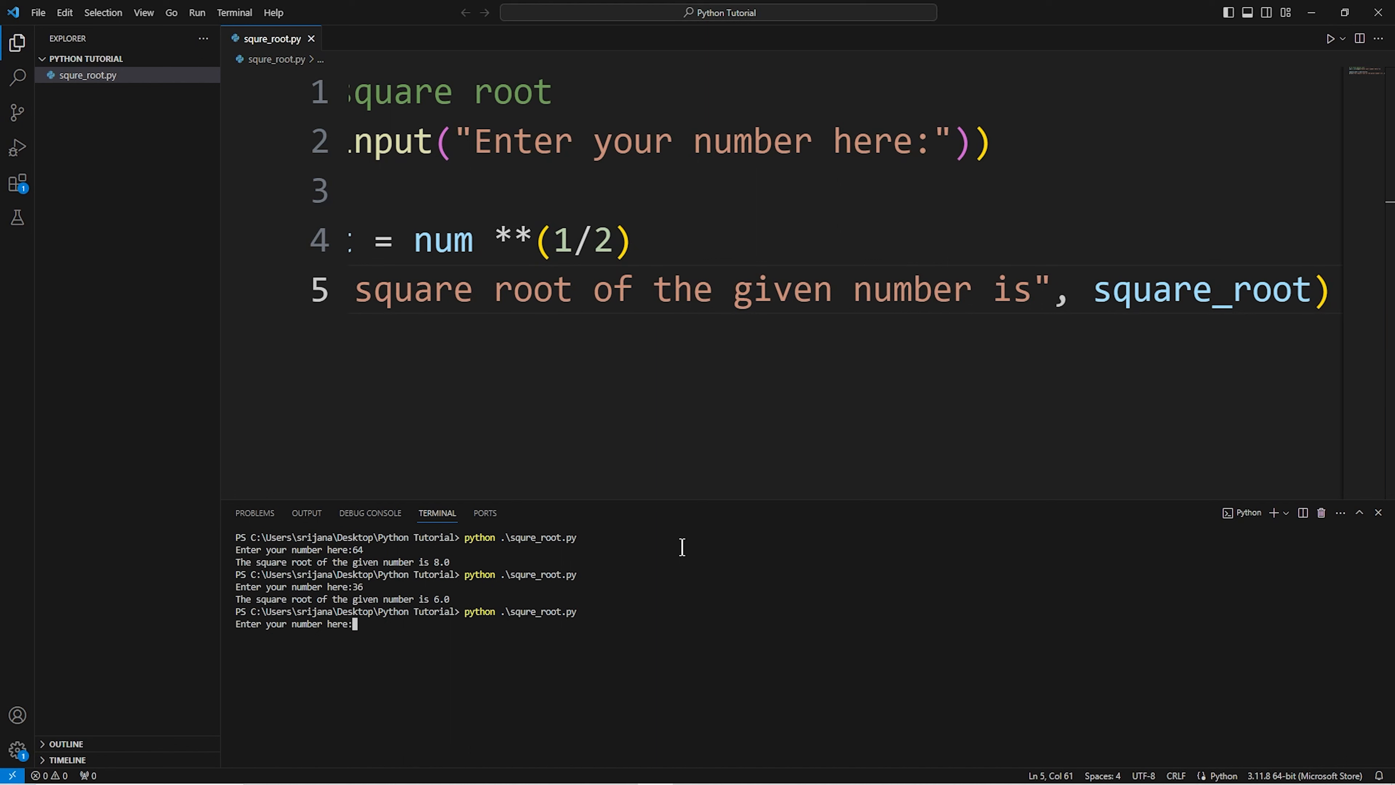
type("25")
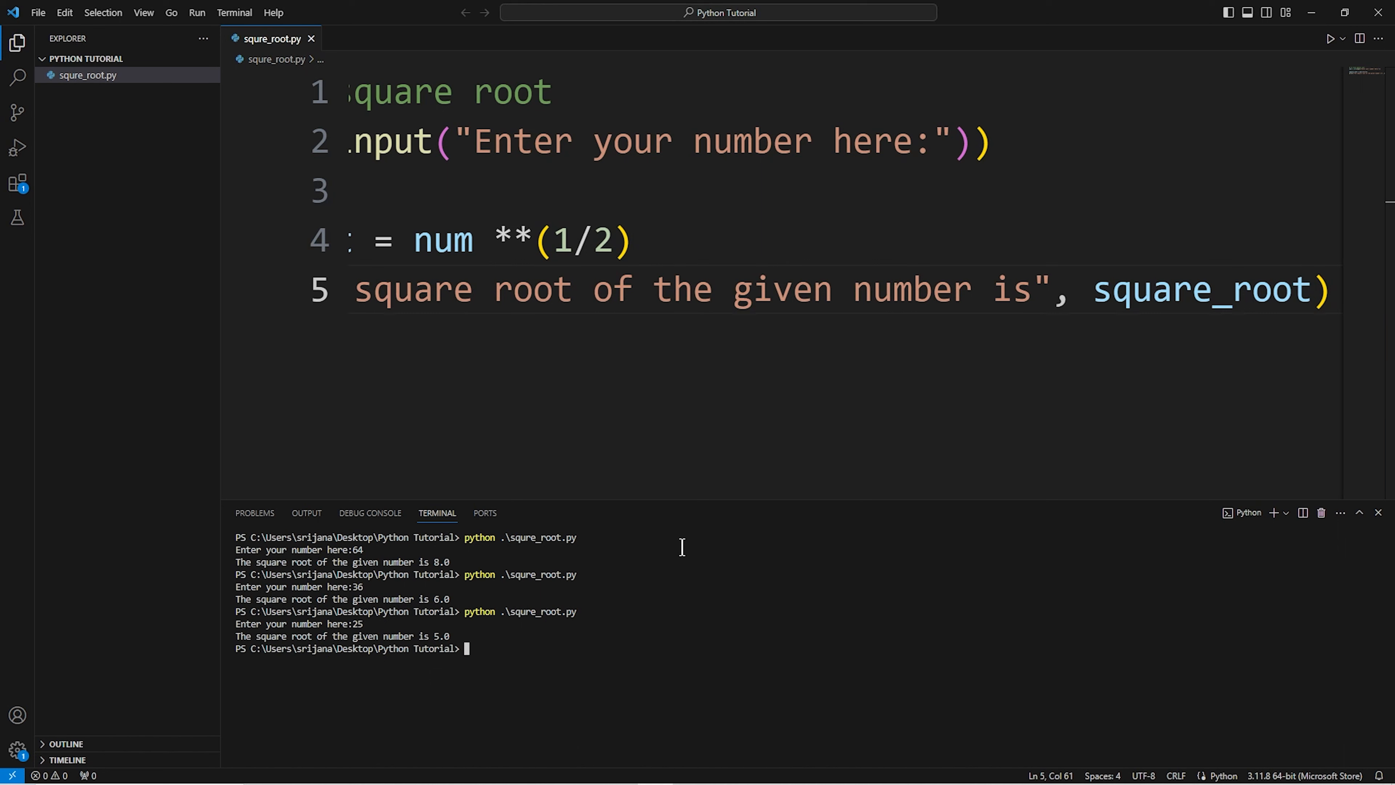